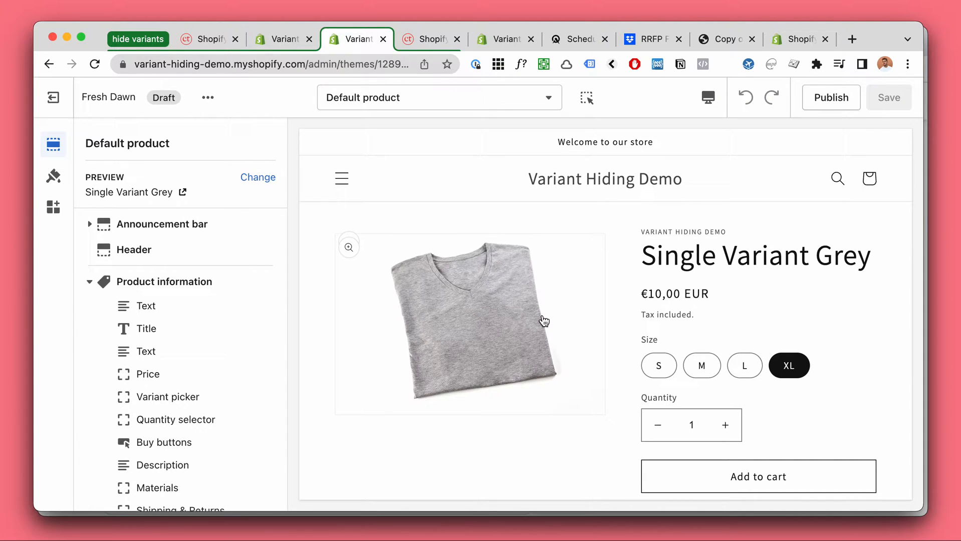
# Check sizes S, M and L in the product preview, confirming S and M show Sold out
pyautogui.scroll(-3)
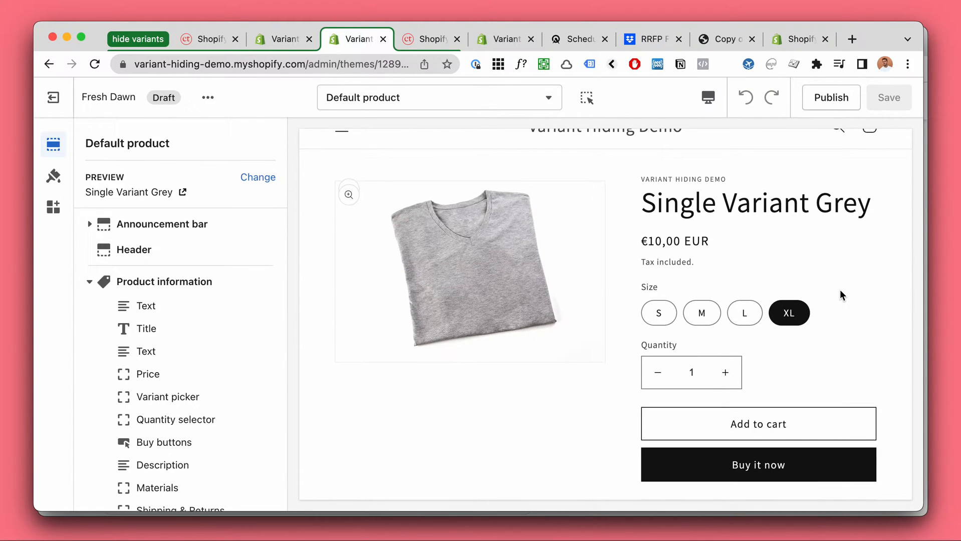
pyautogui.moveTo(860, 299)
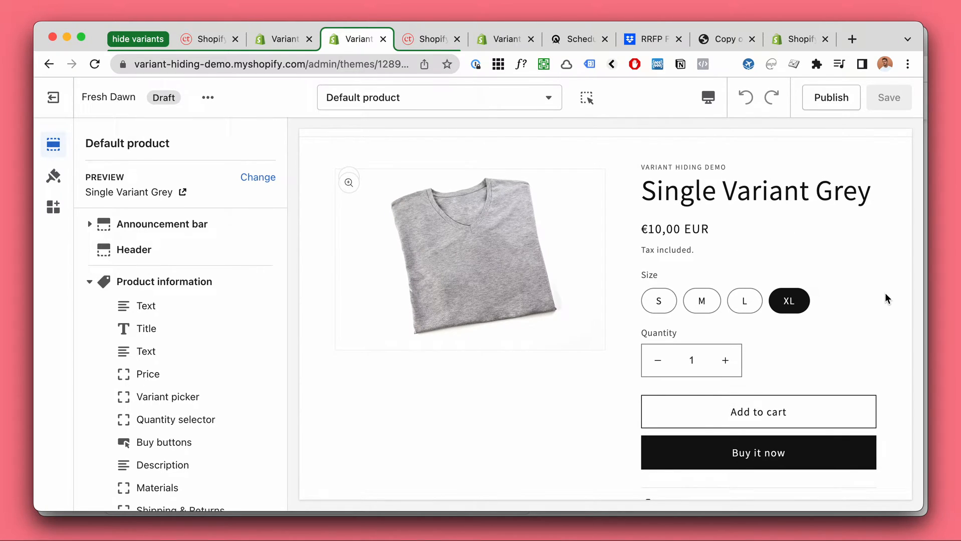
pyautogui.scroll(3)
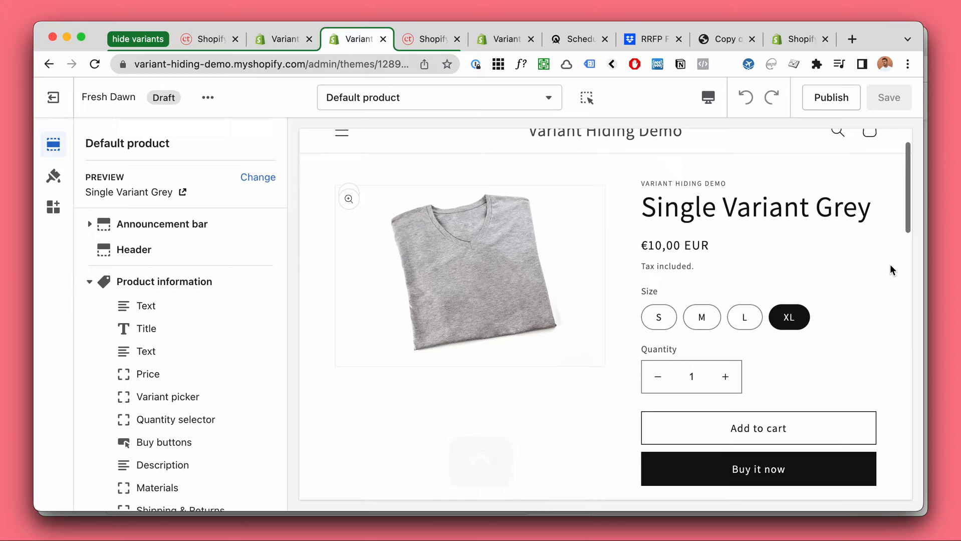
pyautogui.moveTo(758, 210)
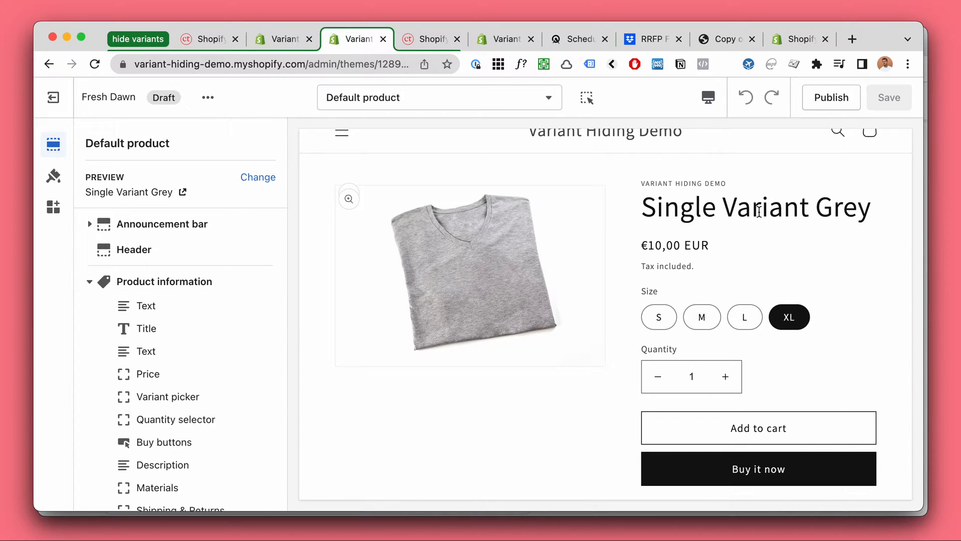
pyautogui.scroll(-3)
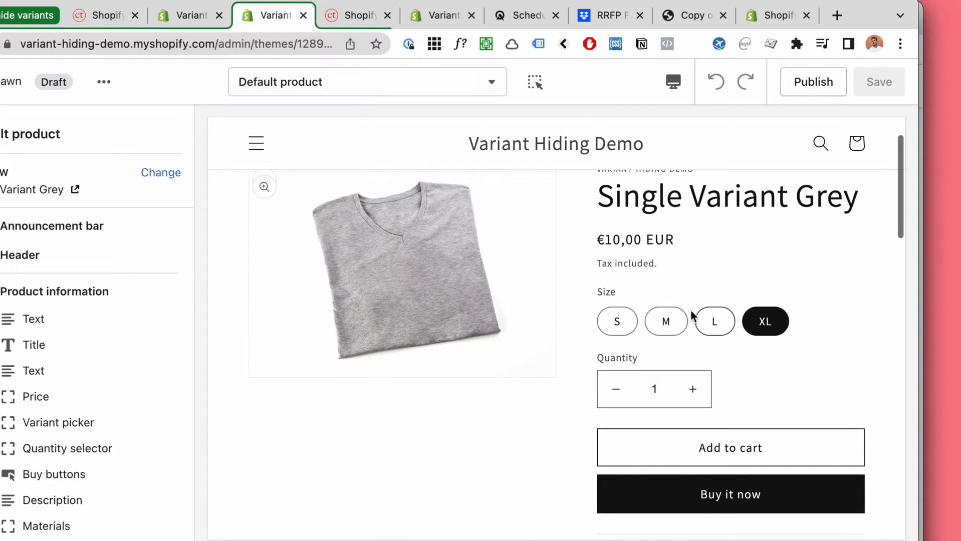
pyautogui.click(713, 321)
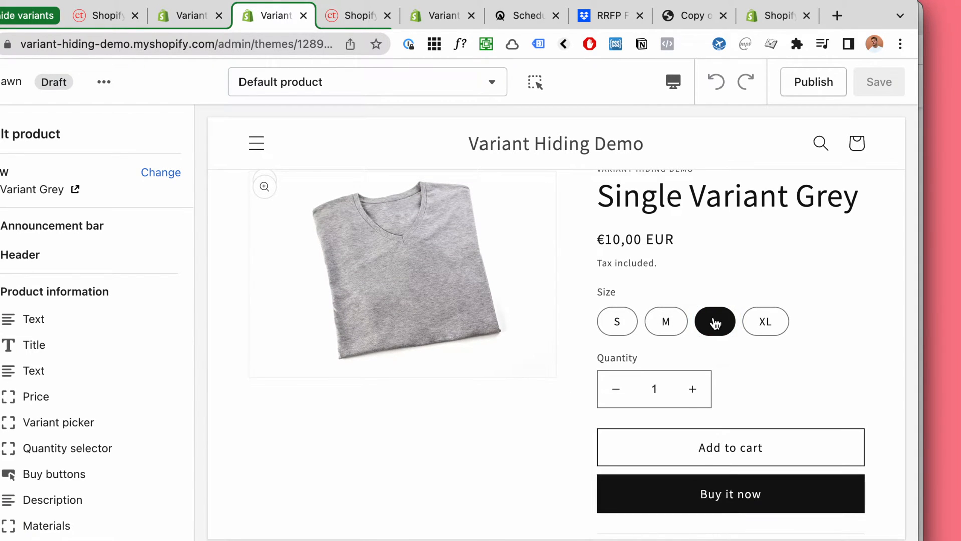
pyautogui.click(665, 321)
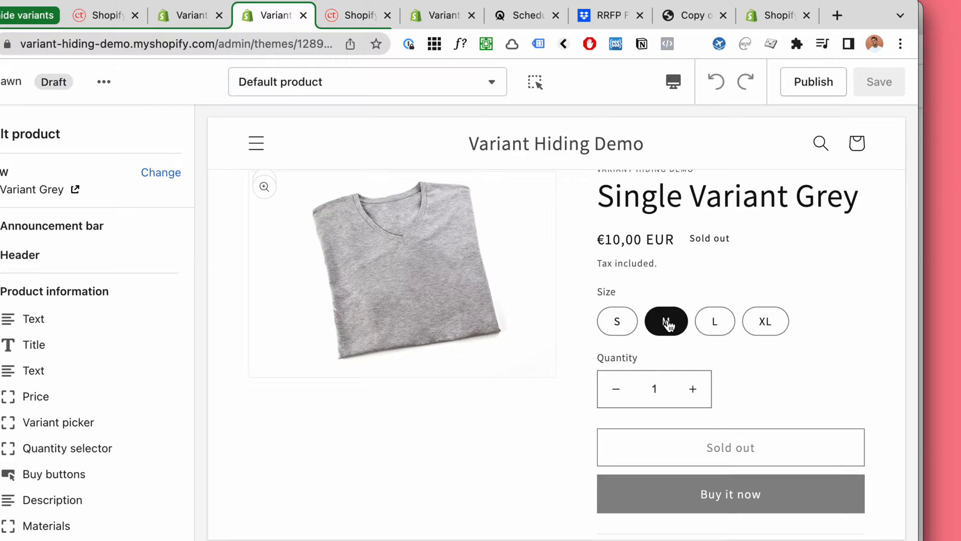
pyautogui.click(617, 320)
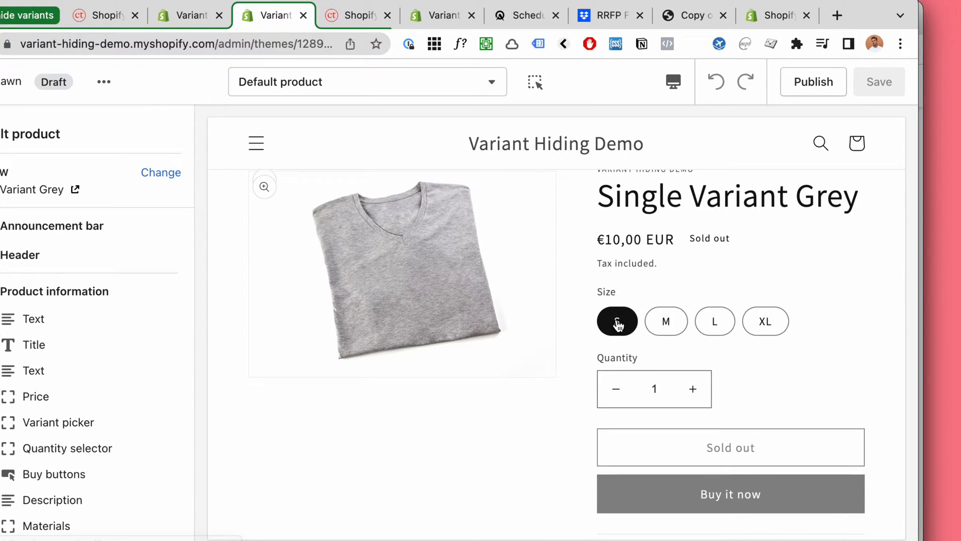
pyautogui.click(617, 321)
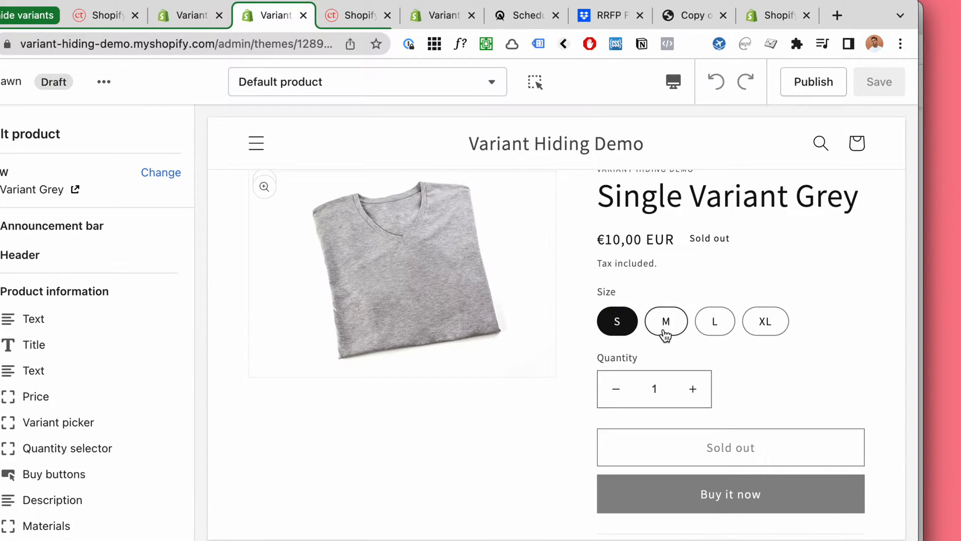
pyautogui.click(666, 320)
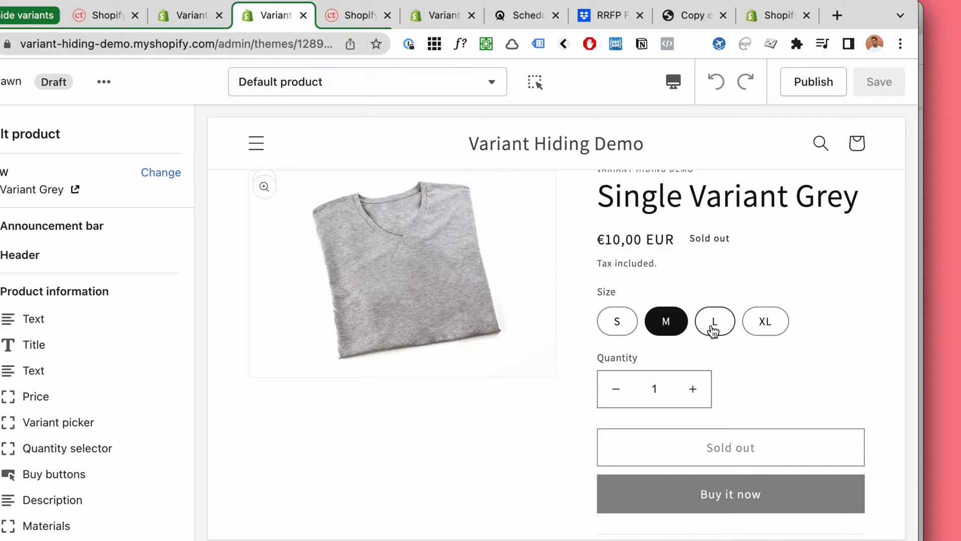
pyautogui.click(765, 321)
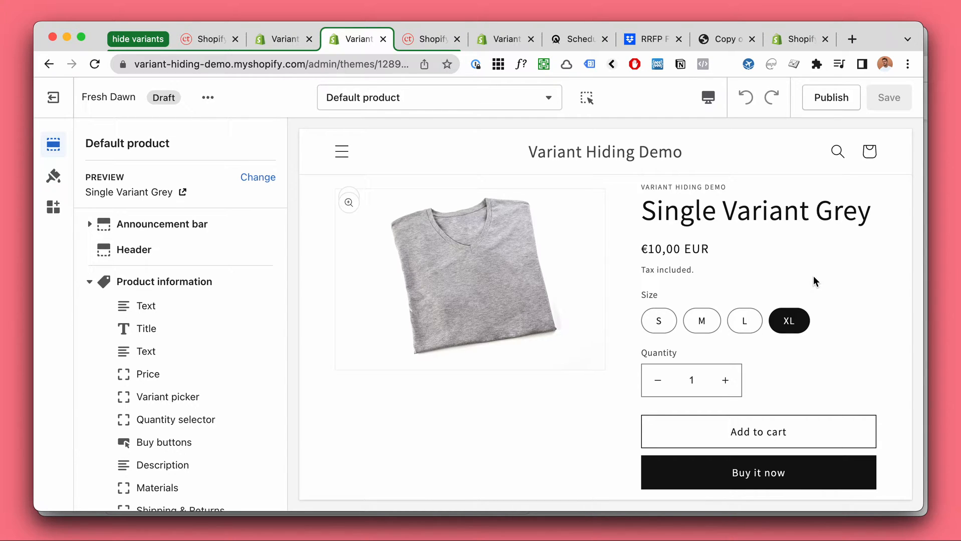
# Switch to the Google results on hiding sold-out variants and scroll through them
pyautogui.click(125, 43)
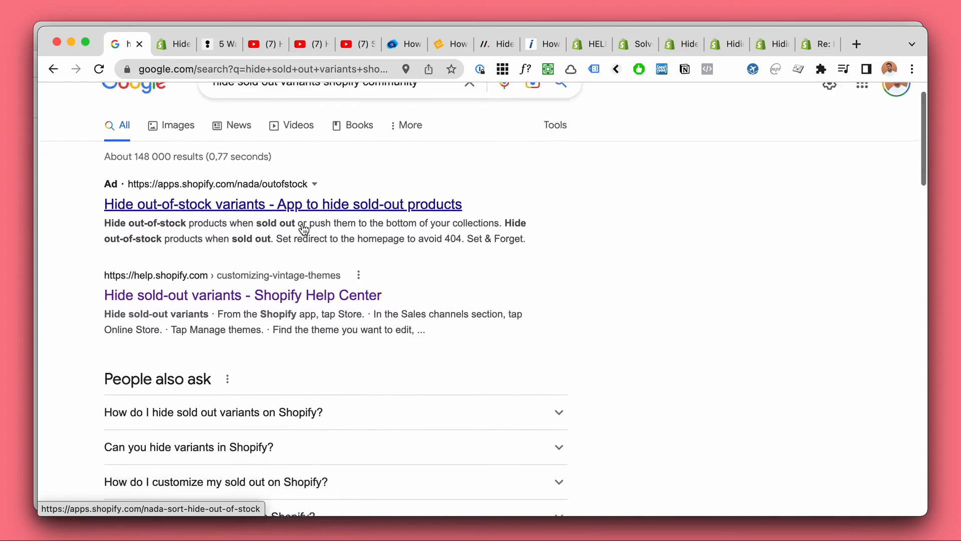
pyautogui.scroll(-3)
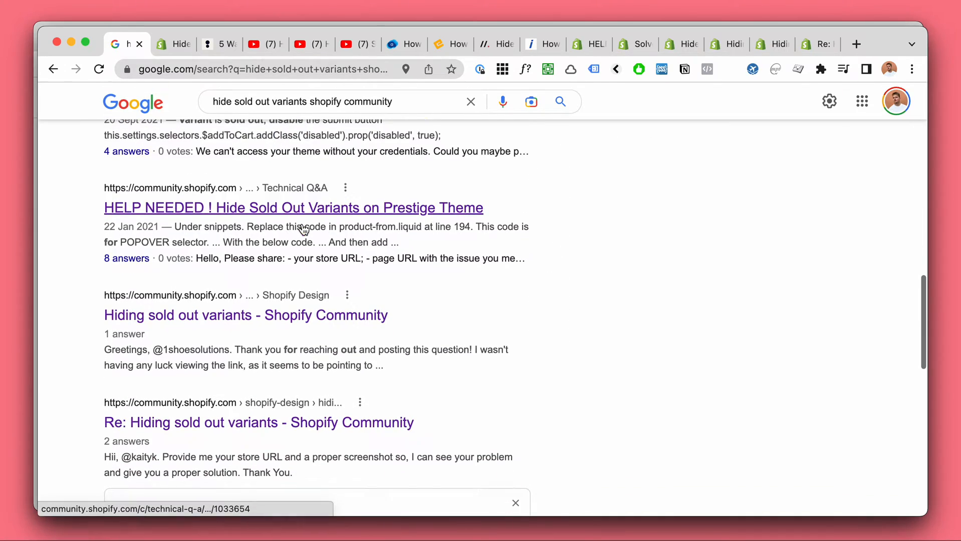
pyautogui.scroll(-3)
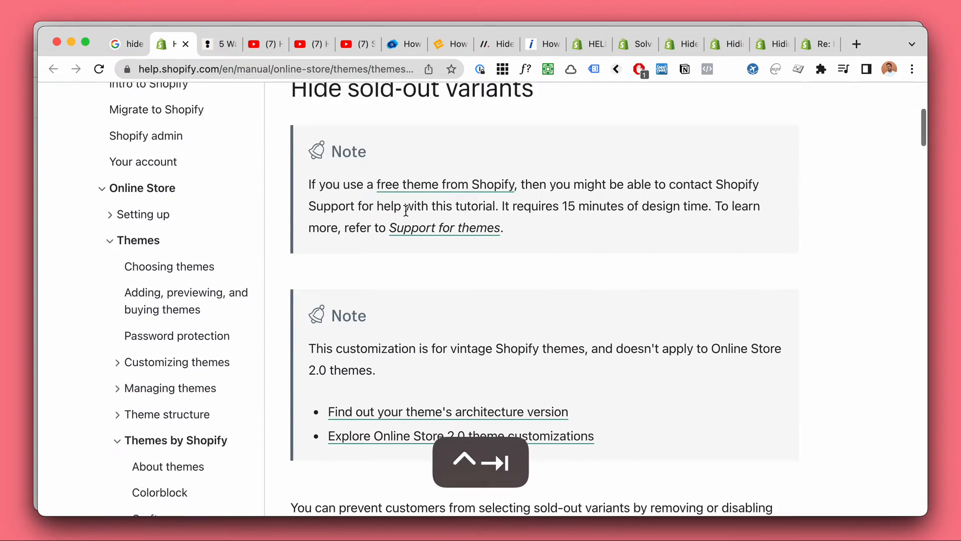
# Review the Avada blog guide's sectioned-theme instructions, then return to the Fresh Dawn preview
pyautogui.click(254, 43)
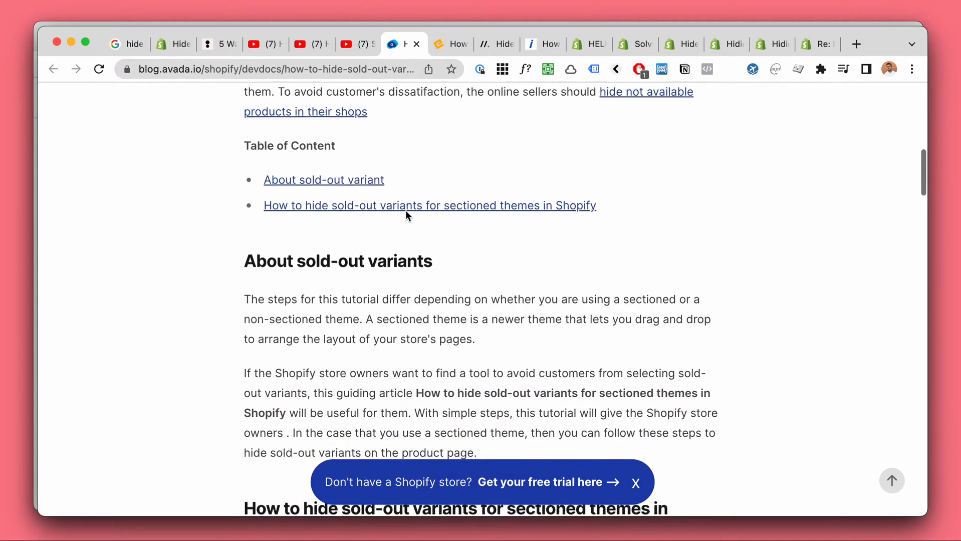
pyautogui.click(587, 43)
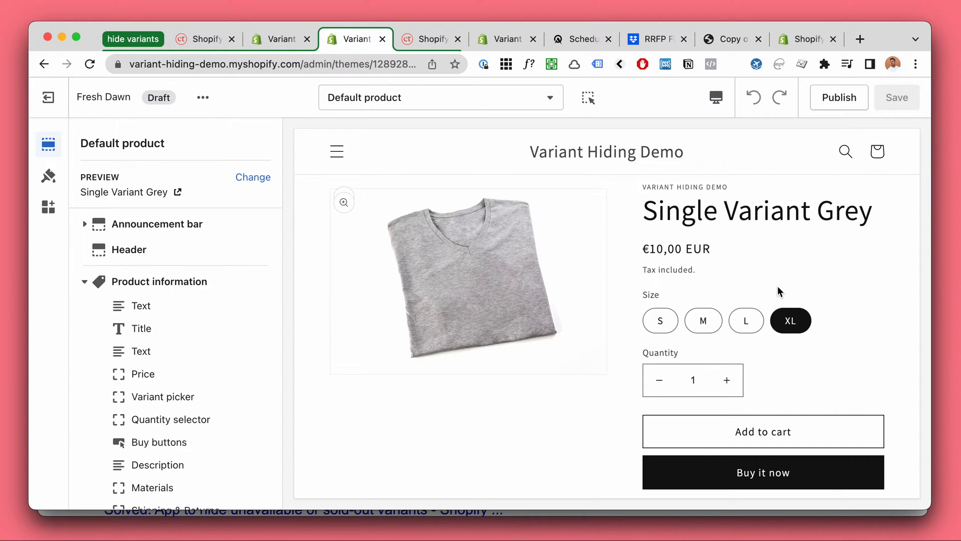
# Find the Fresh Dawn theme in the Themes list and open its Actions menu for Edit code
pyautogui.click(205, 39)
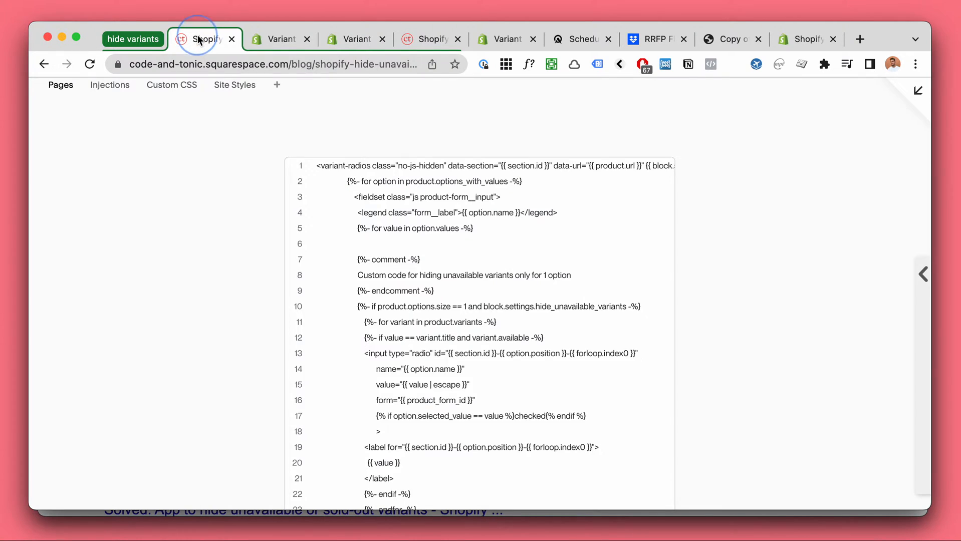
pyautogui.click(280, 39)
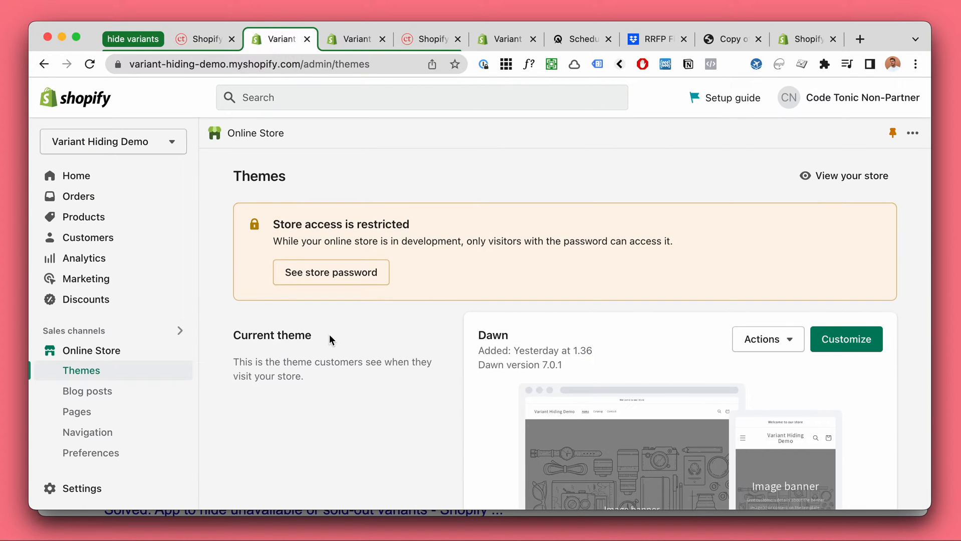
pyautogui.scroll(-3)
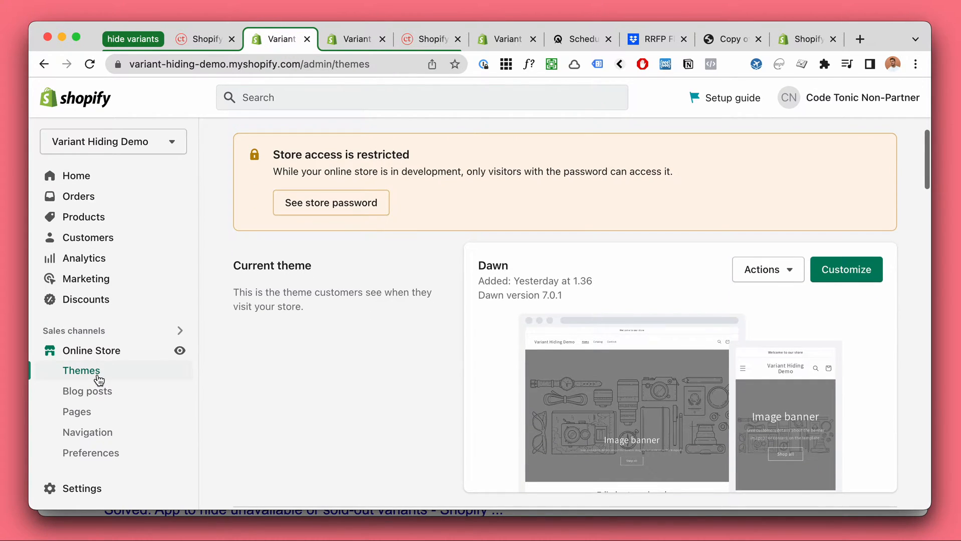
pyautogui.press('cmd+f')
pyautogui.write('fresh')
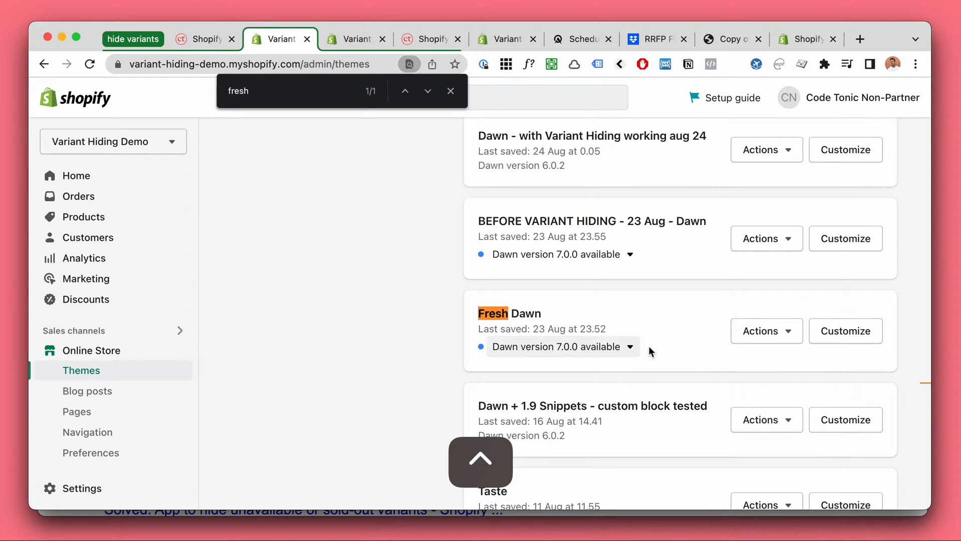
pyautogui.click(766, 331)
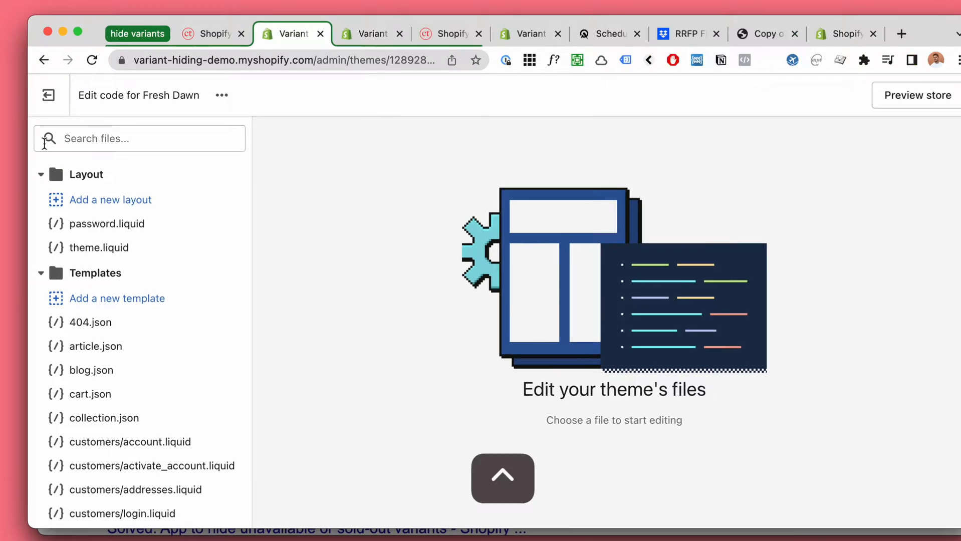
# Search the theme files for 'main' and open Sections > main-product.liquid
pyautogui.write('main-produ')
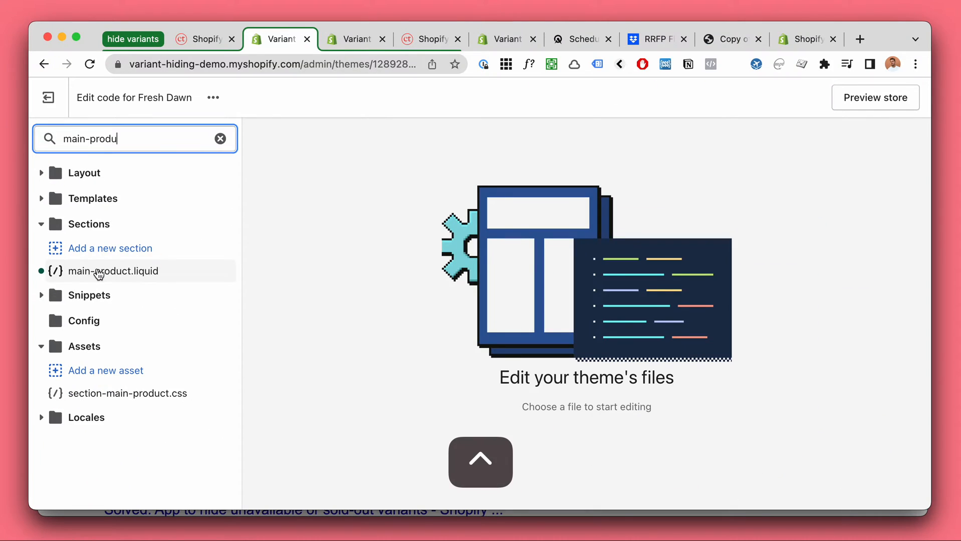
pyautogui.click(113, 270)
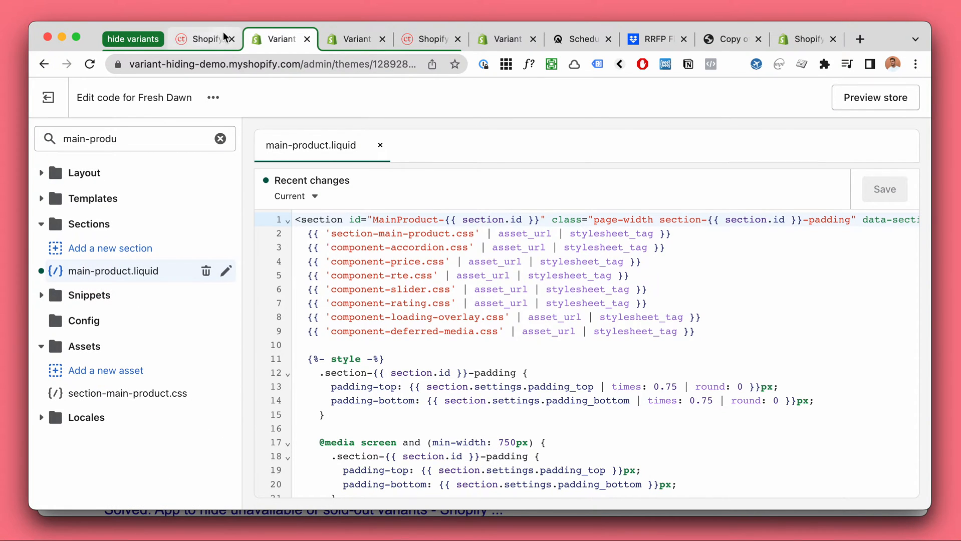
# Copy the variant-radios snippet from the Code and Tonic blog and return to the code editor
pyautogui.click(206, 40)
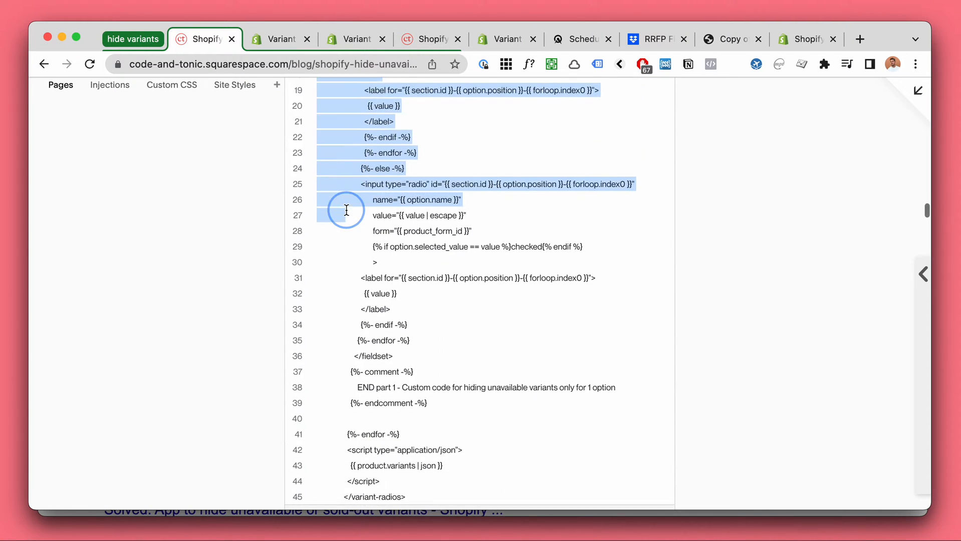
pyautogui.scroll(-3)
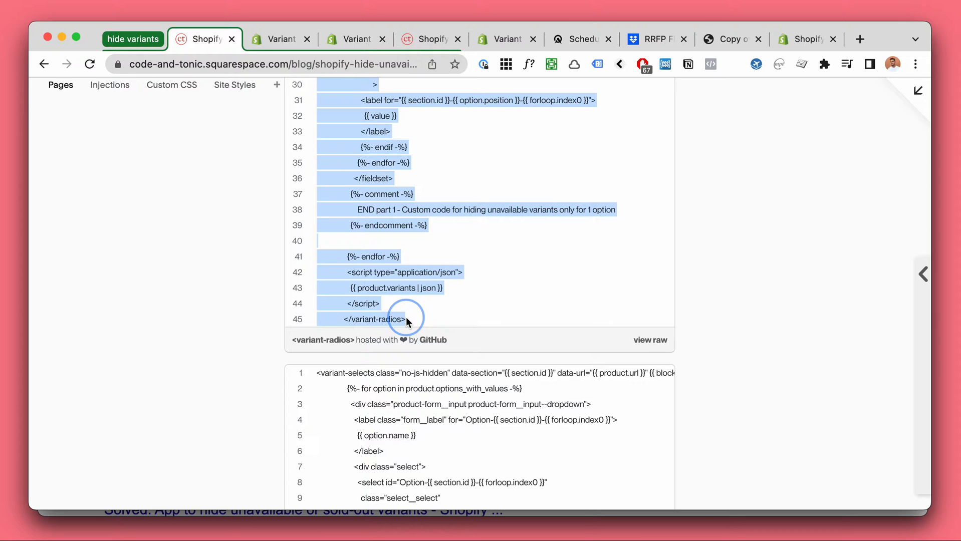
pyautogui.press('cmd+c')
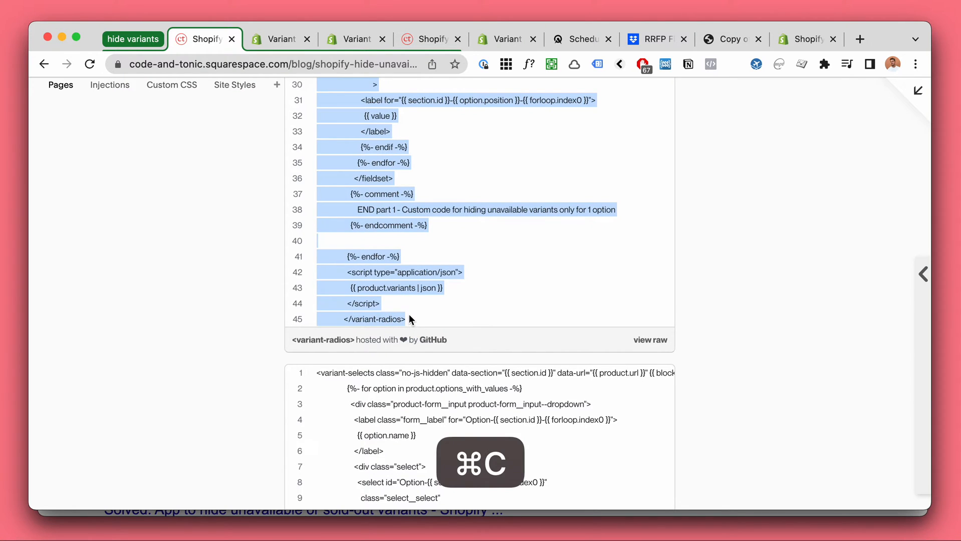
pyautogui.click(278, 39)
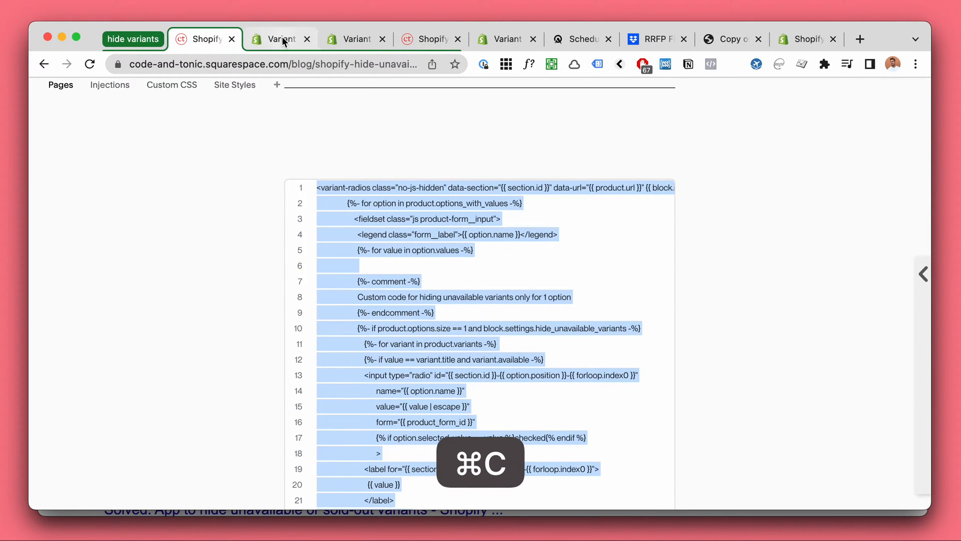
pyautogui.click(278, 39)
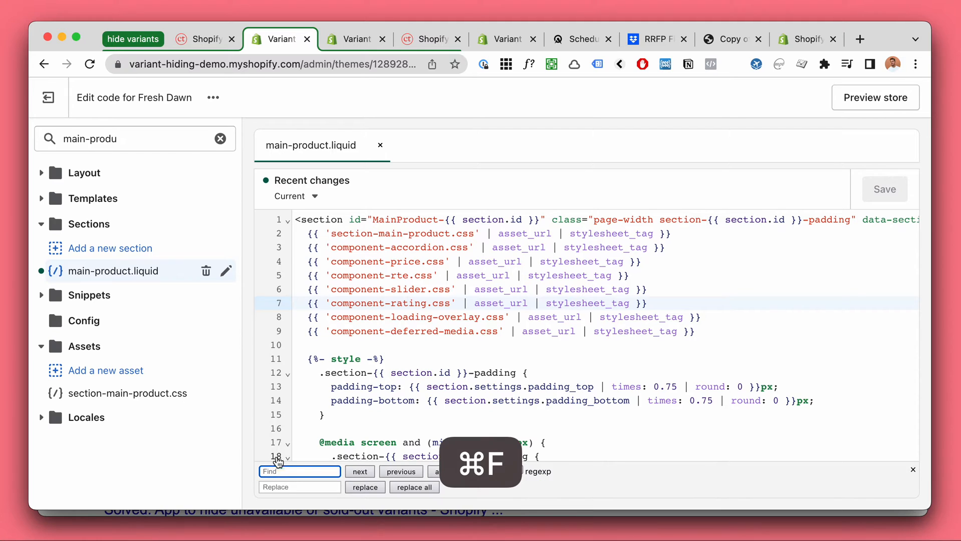
# Search main-product.liquid for '<variant' to locate the existing variant-radios block
pyautogui.write('<va')
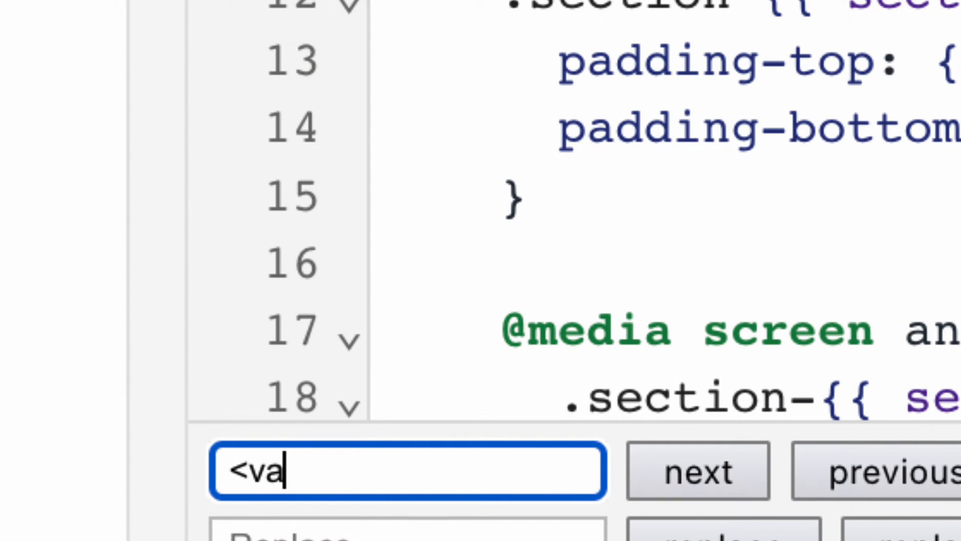
pyautogui.write('riant')
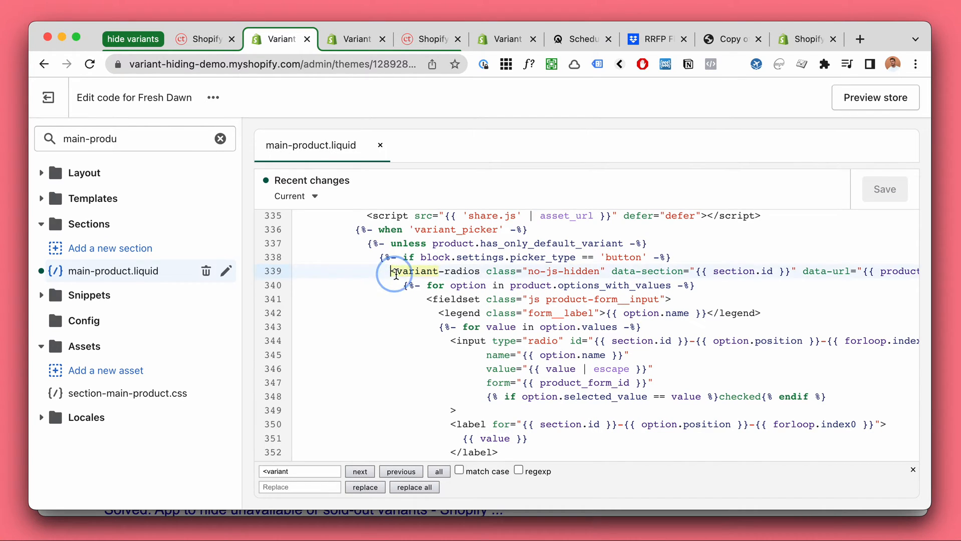
pyautogui.scroll(-3)
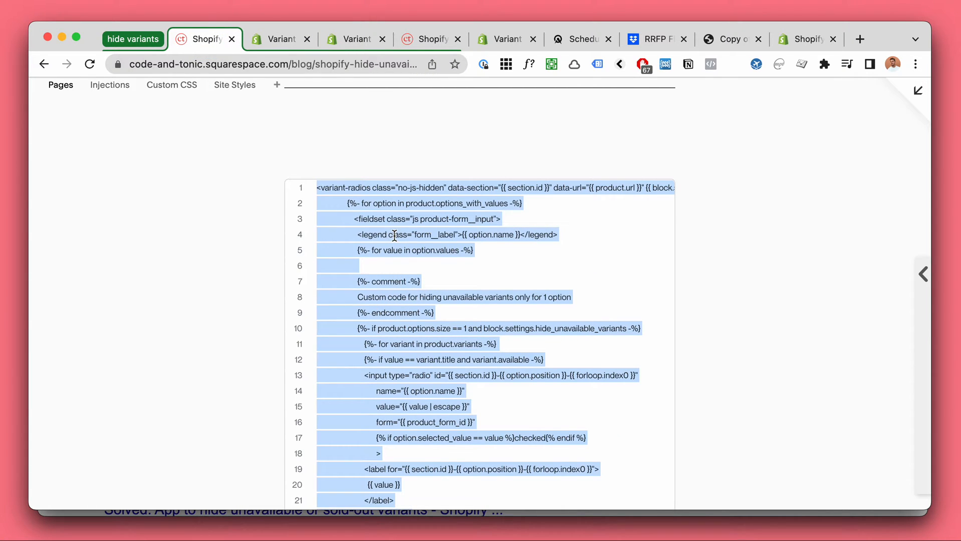
# Copy the variant-selects snippet from the blog and paste it into the else branch
pyautogui.click(278, 39)
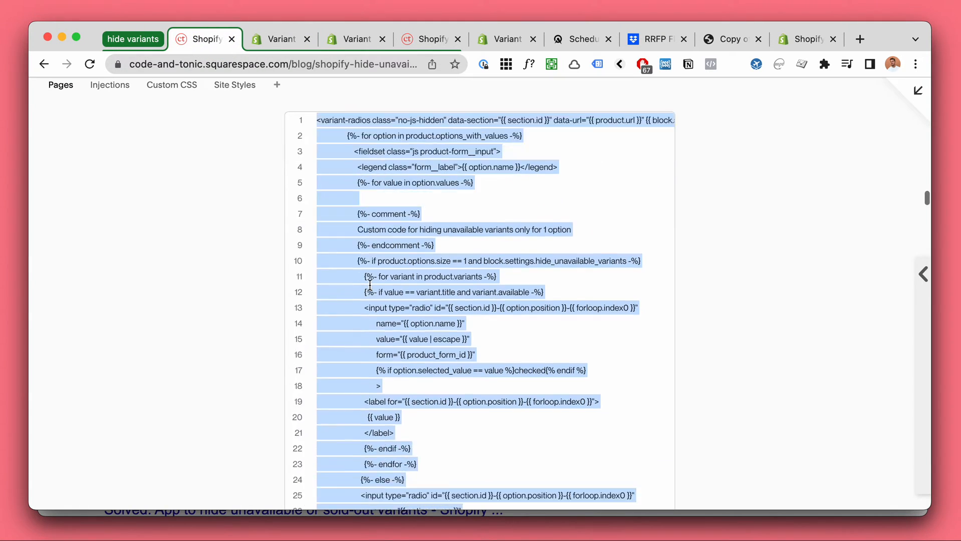
pyautogui.scroll(-3)
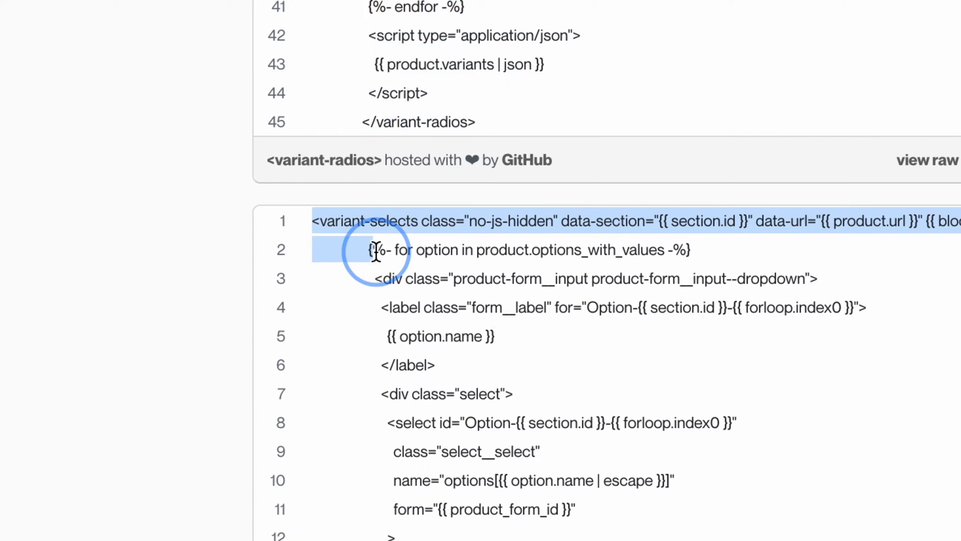
pyautogui.scroll(-3)
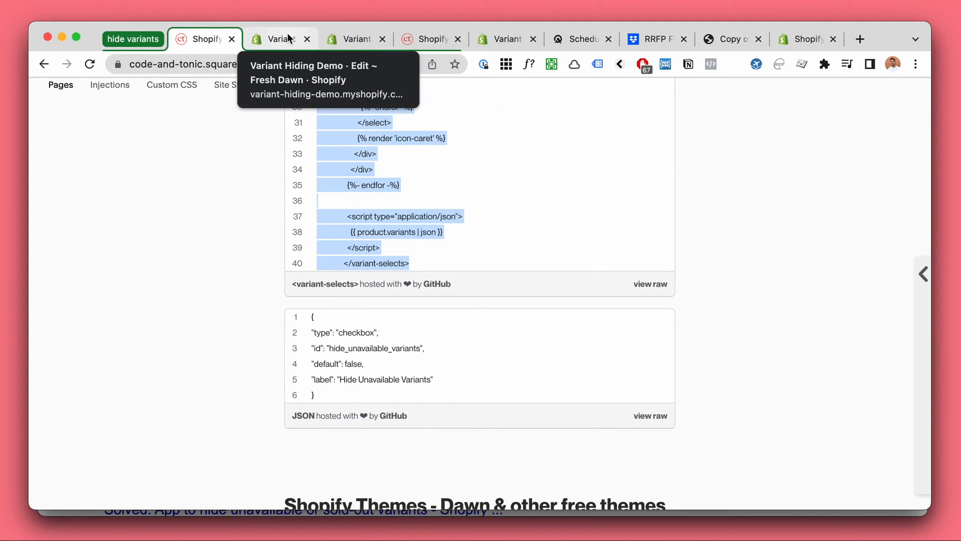
pyautogui.click(278, 39)
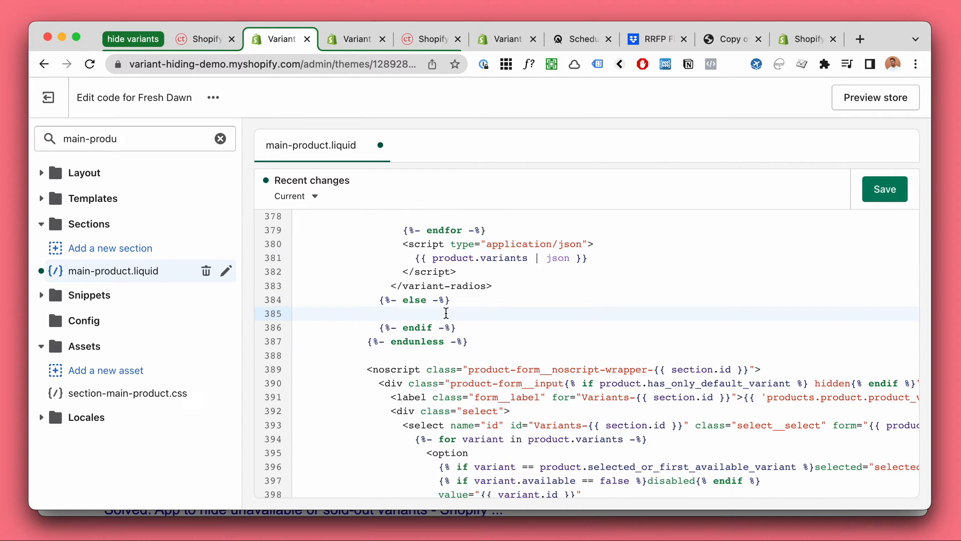
pyautogui.press('cmd+v')
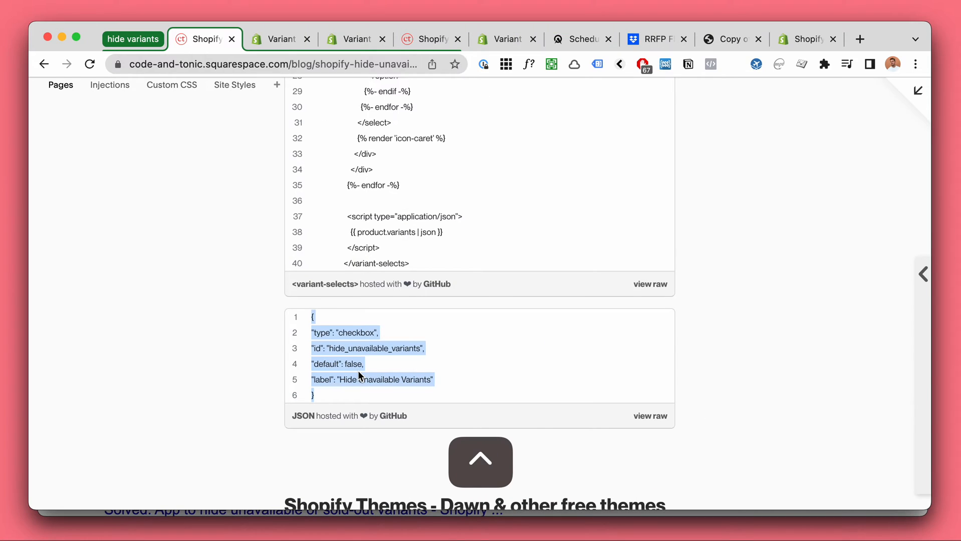
# Locate the variant_picker block's settings and grab the checkbox setting JSON from the blog
pyautogui.click(279, 39)
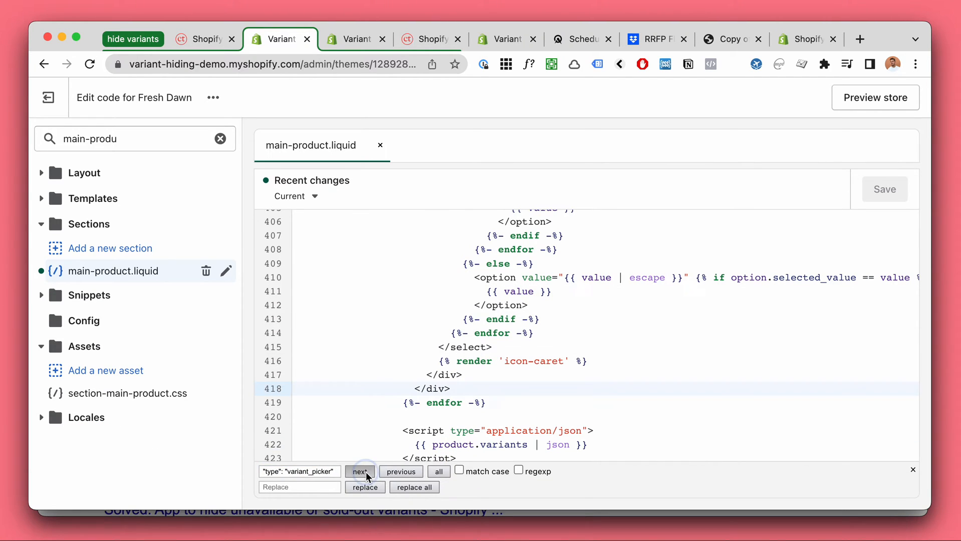
pyautogui.click(359, 471)
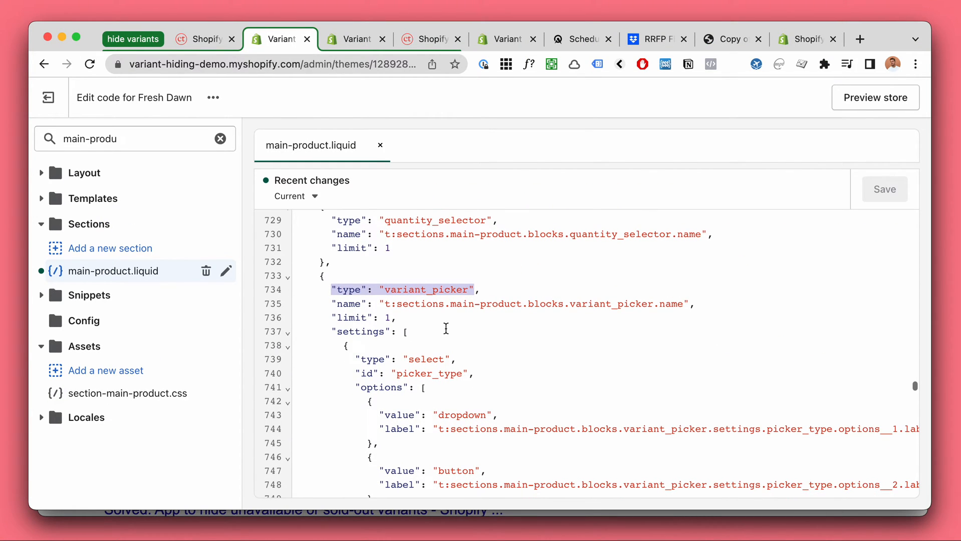
pyautogui.click(481, 283)
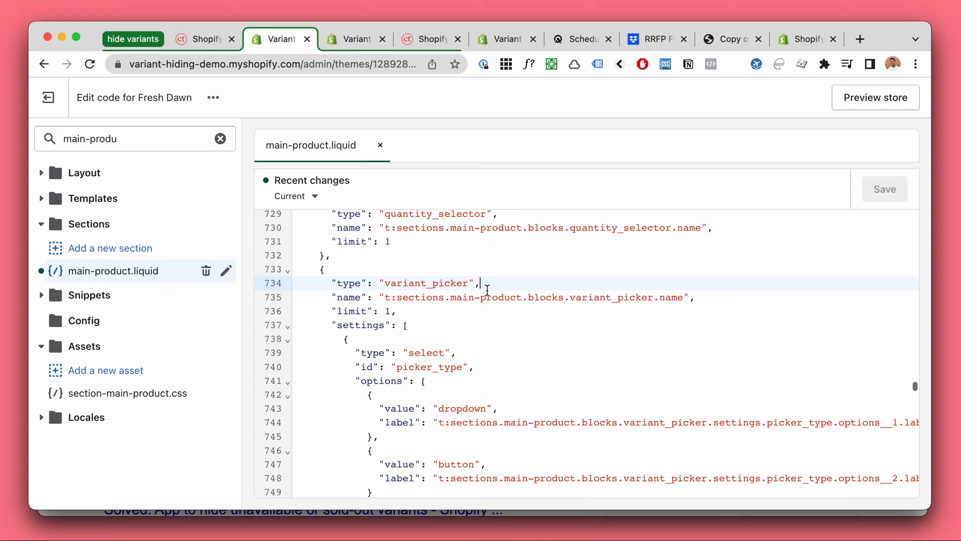
pyautogui.click(205, 39)
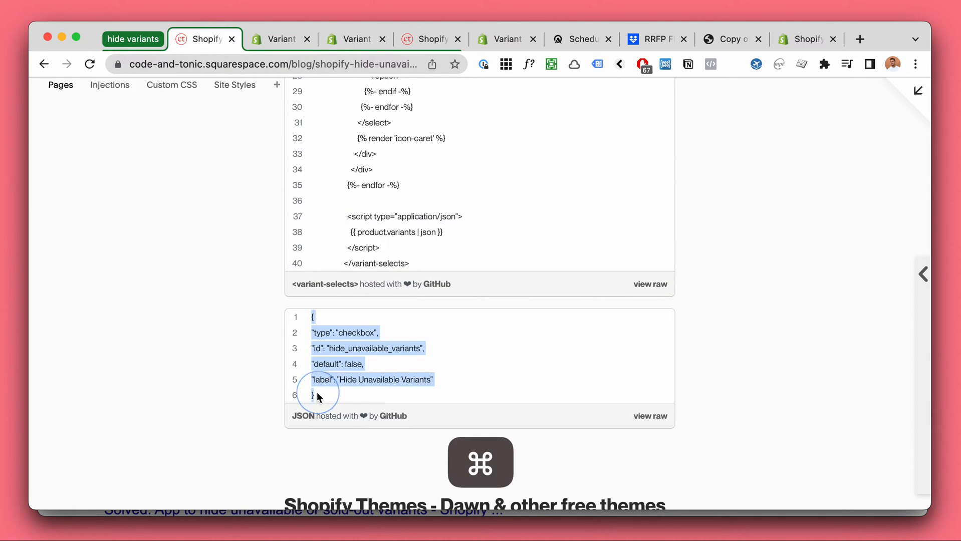
pyautogui.click(279, 39)
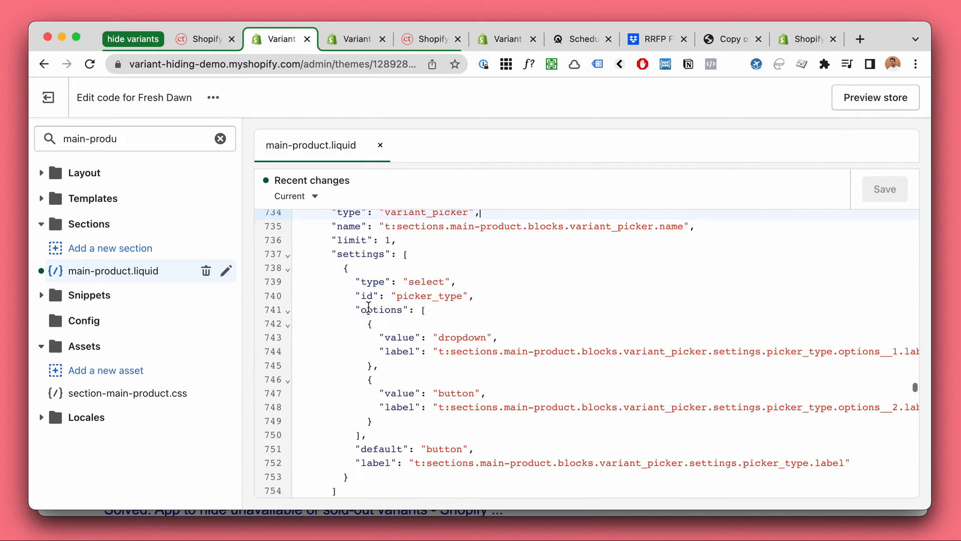
# Paste the Hide Unavailable Variants checkbox setting after picker_type and fix its indentation
pyautogui.scroll(-3)
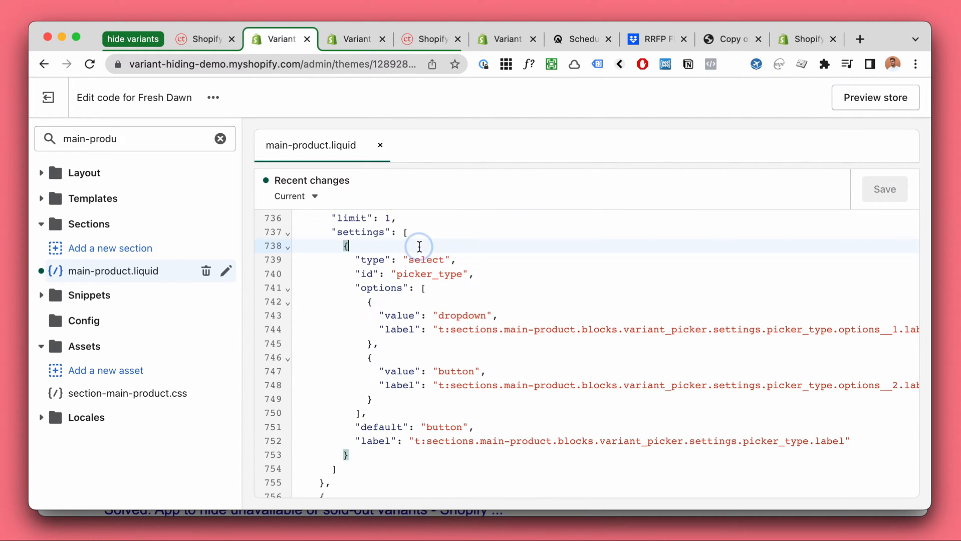
pyautogui.scroll(-3)
pyautogui.write(',')
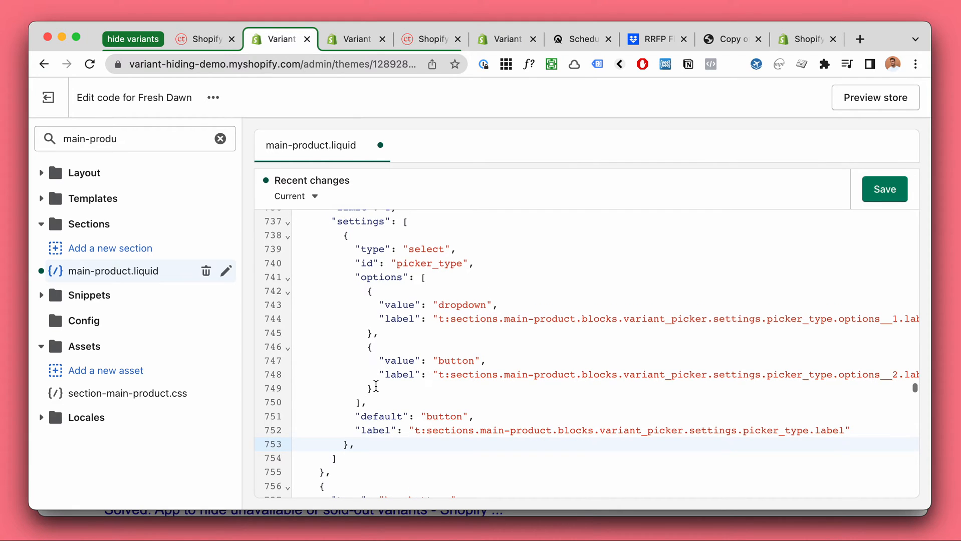
pyautogui.press('cmd+v')
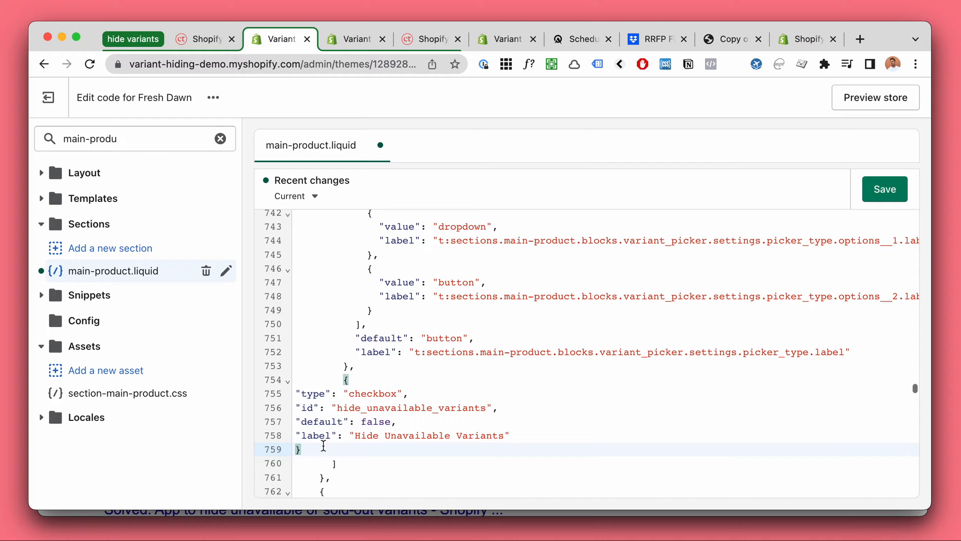
pyautogui.press('cmd+z')
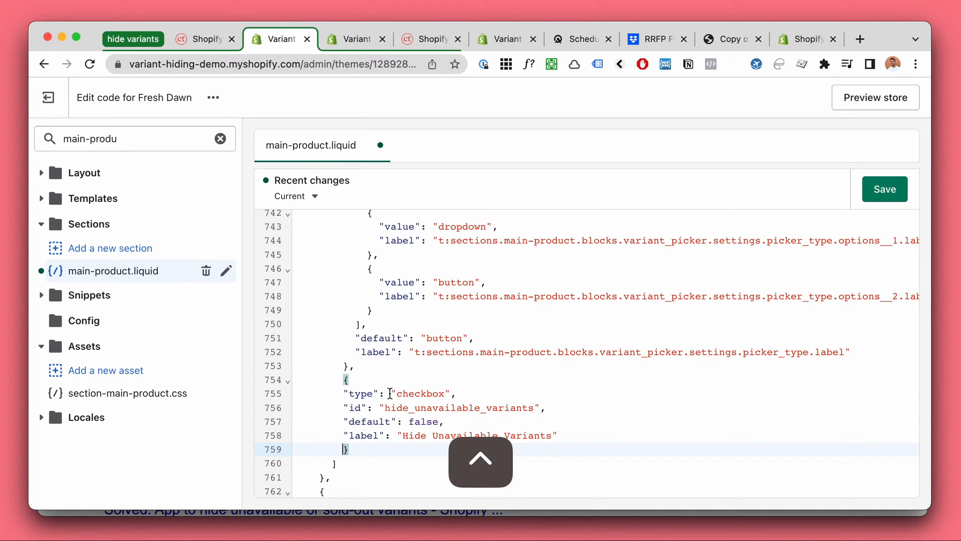
# Save main-product.liquid with the new checkbox setting and switch to the theme customizer tab
pyautogui.click(885, 189)
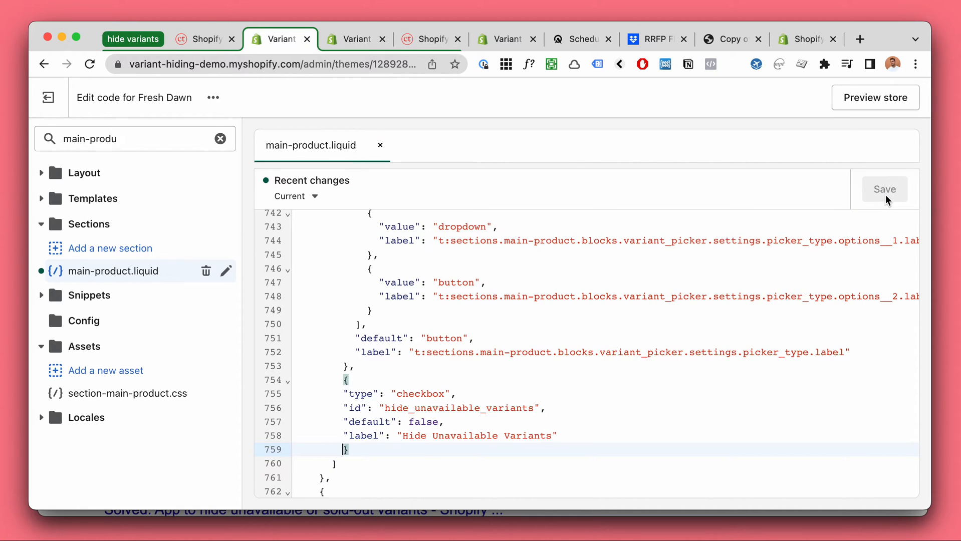
pyautogui.click(356, 39)
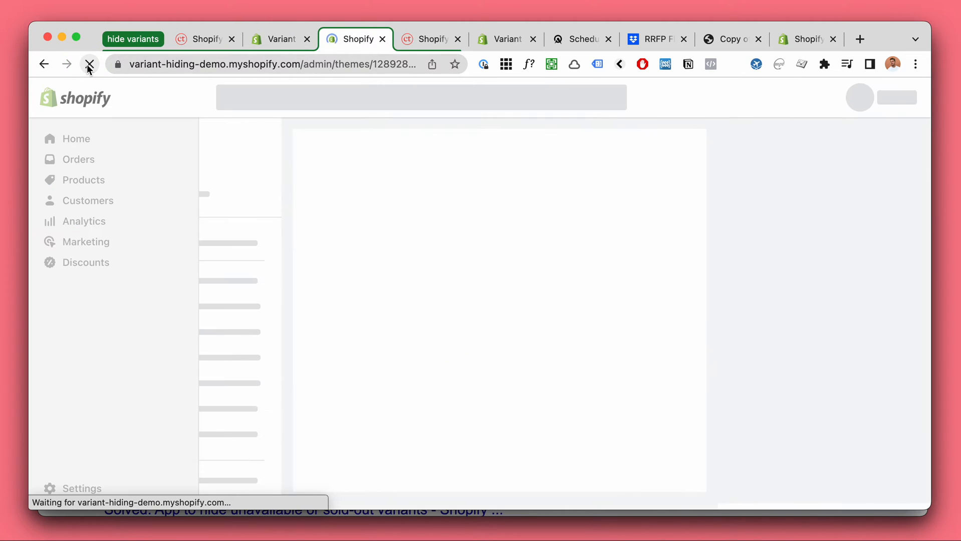
# Reload the editor, open Variant picker settings showing Hide Unavailable Variants, and confirm M is sold out
pyautogui.click(89, 64)
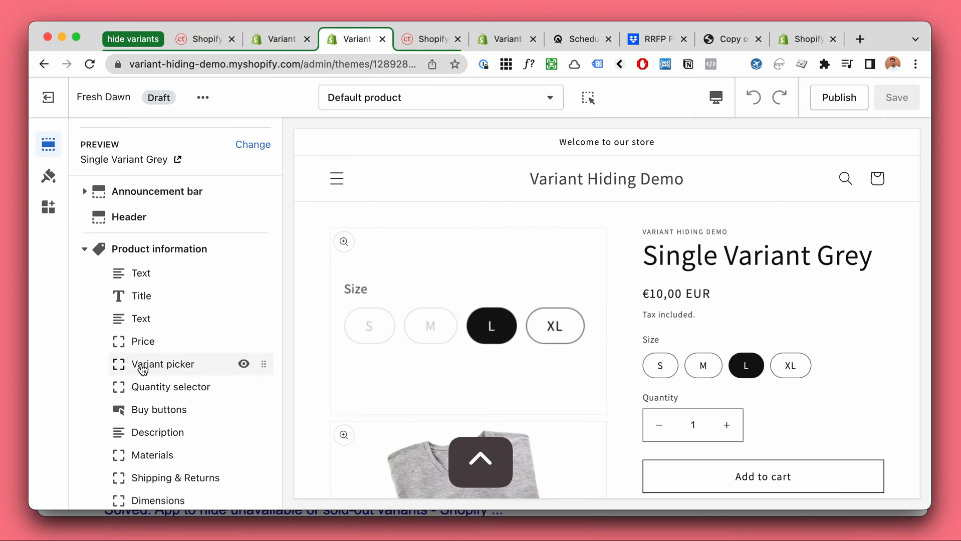
pyautogui.click(163, 364)
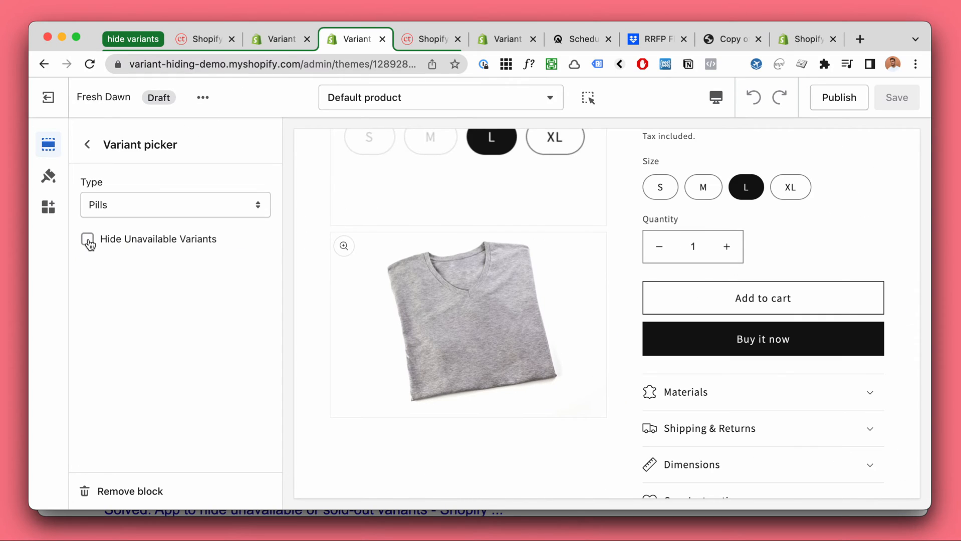
pyautogui.click(706, 315)
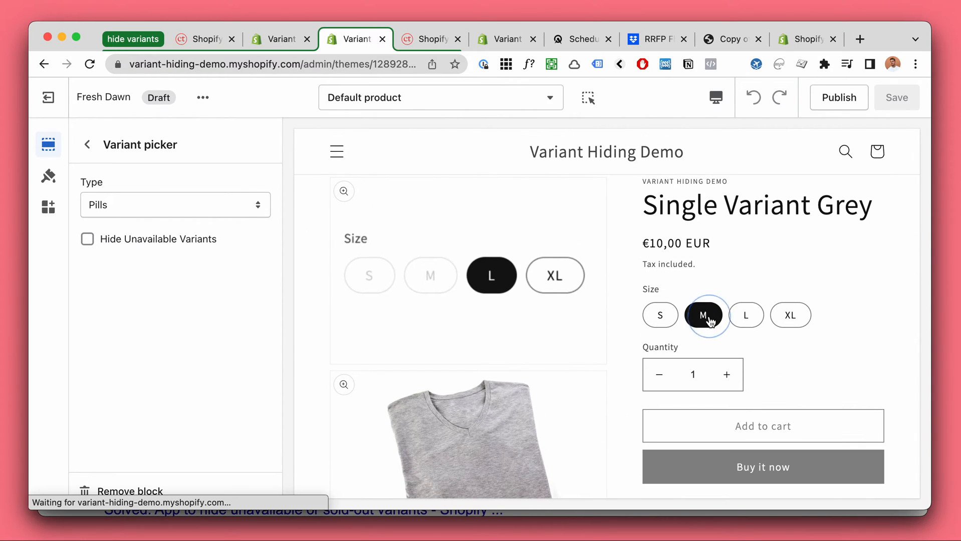
pyautogui.click(704, 315)
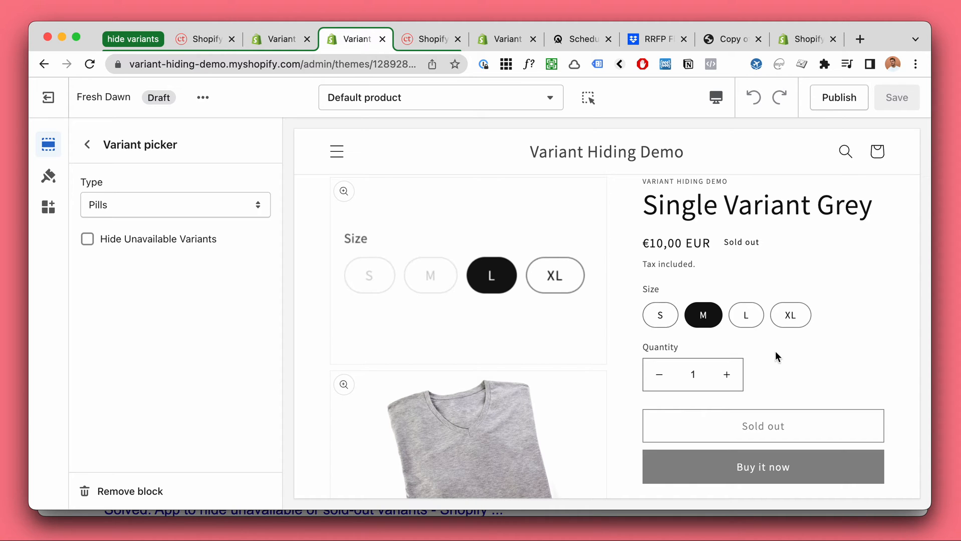
pyautogui.click(745, 315)
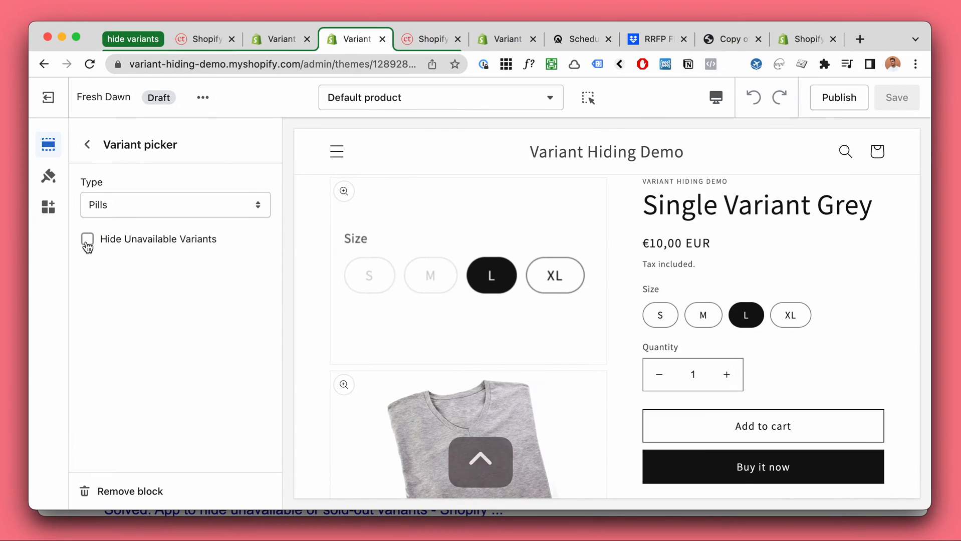
# Enable Hide Unavailable Variants so only sizes L and XL remain, then go to the code editor
pyautogui.click(87, 239)
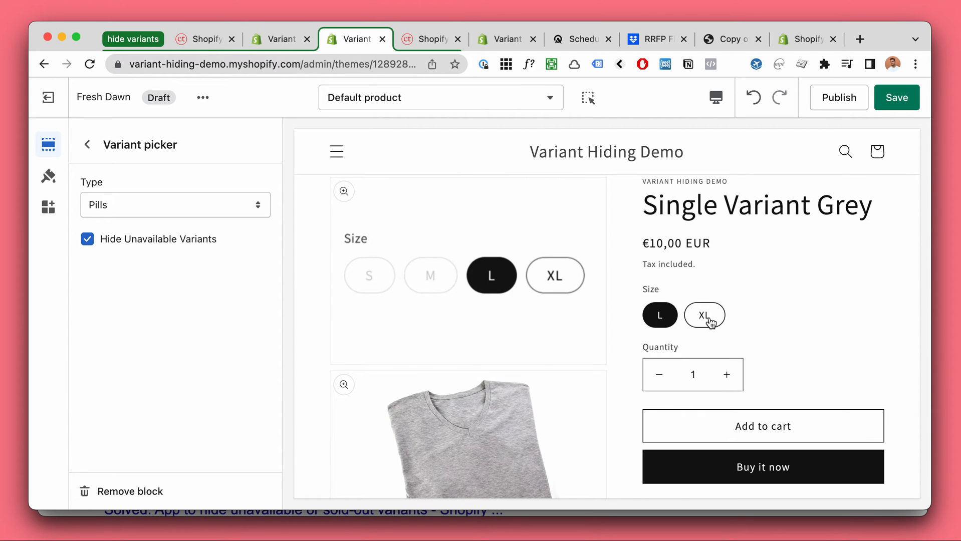
pyautogui.moveTo(741, 319)
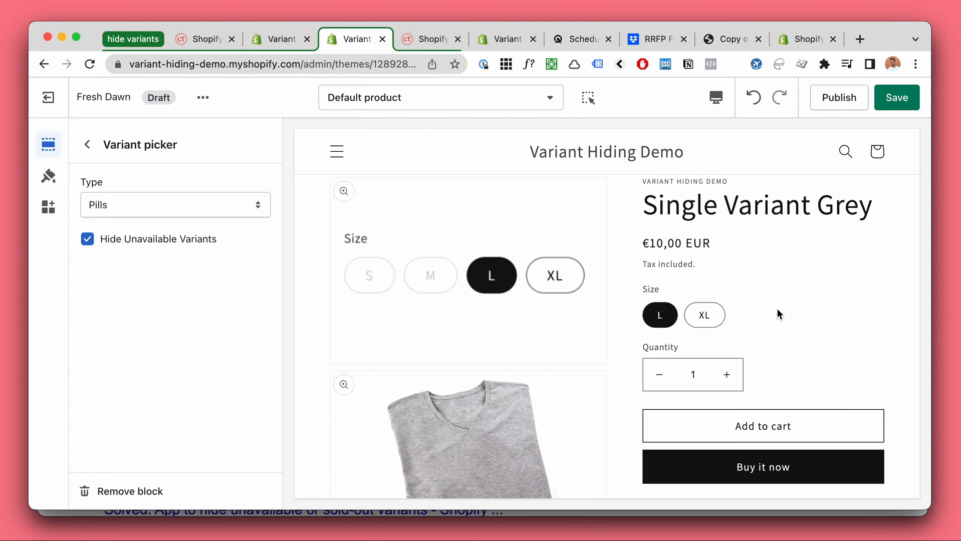
pyautogui.moveTo(866, 323)
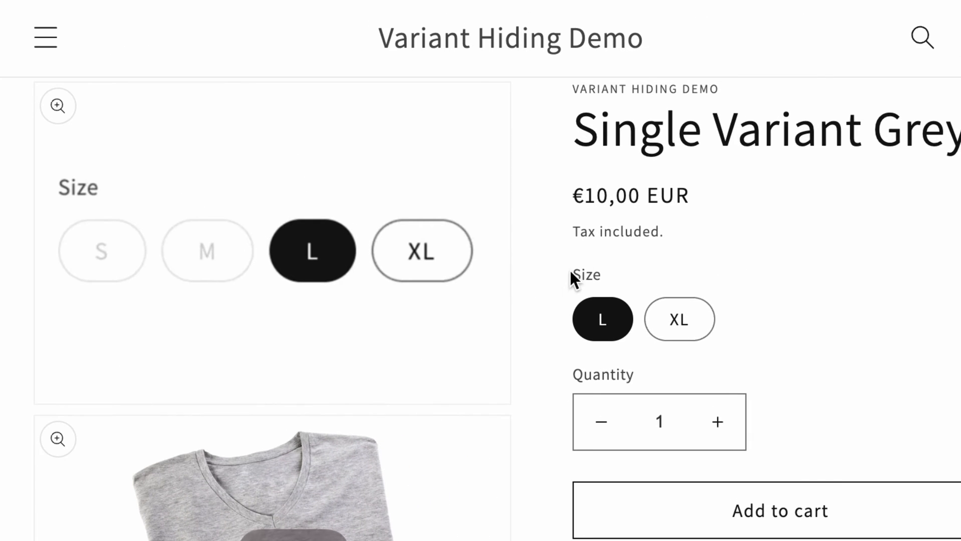
pyautogui.doubleClick(585, 275)
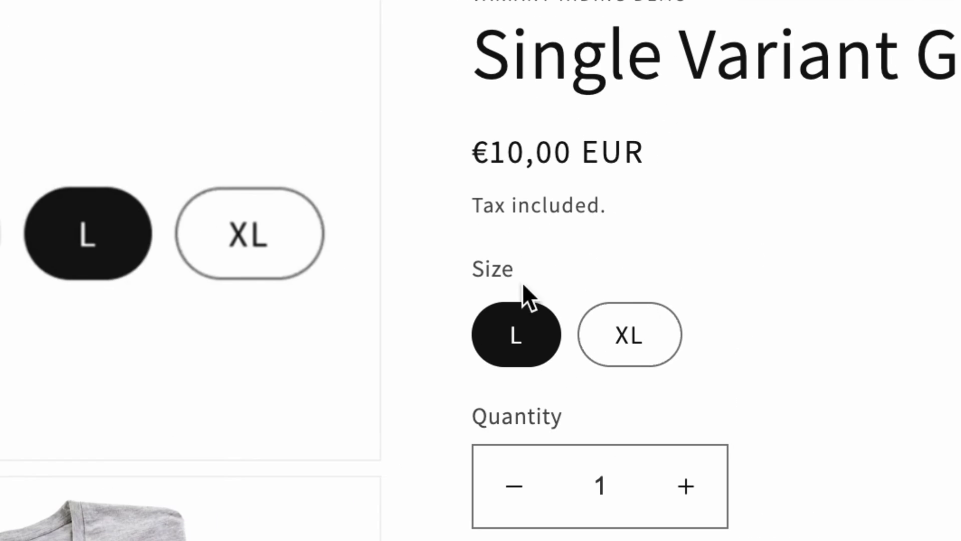
pyautogui.moveTo(585, 294)
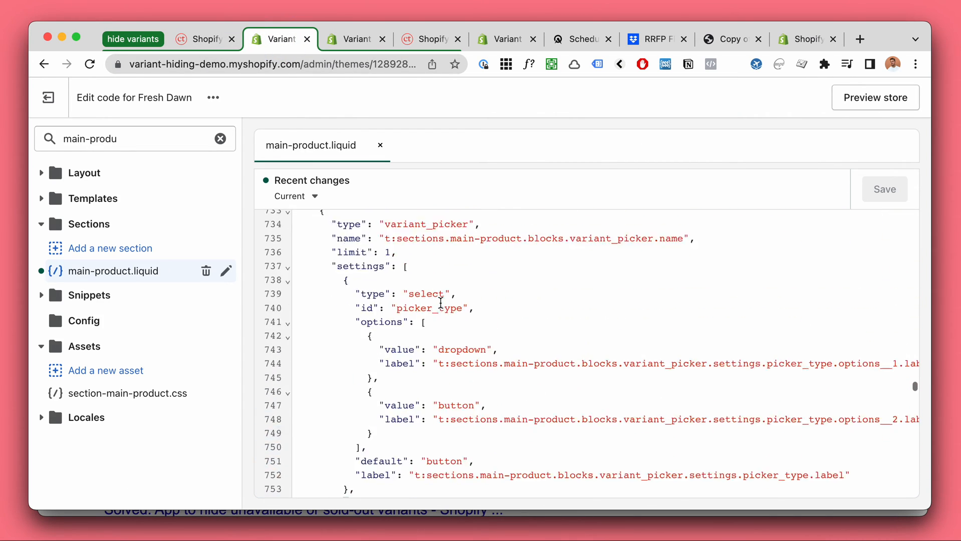
# Scroll through main-product.liquid before moving to the Code and Tonic Variant Hider page
pyautogui.scroll(-3)
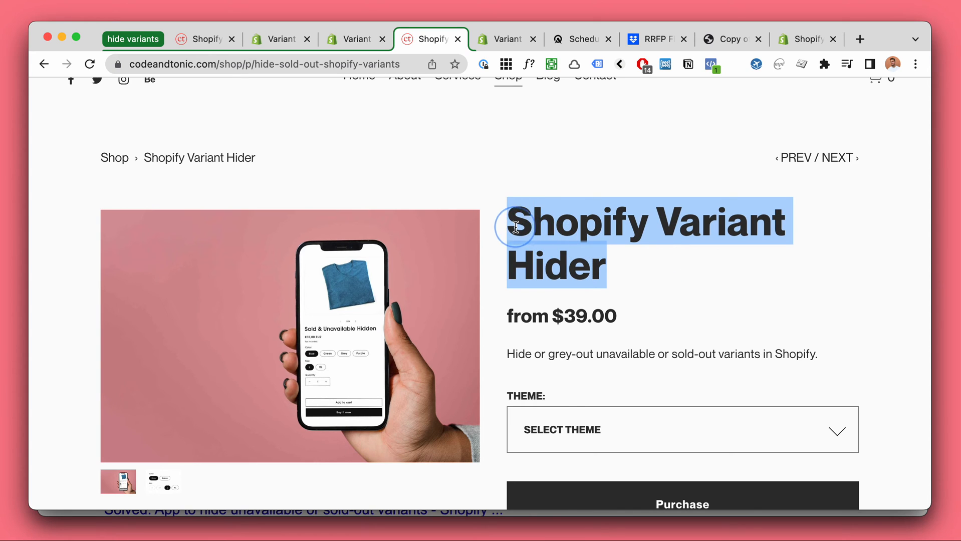
pyautogui.moveTo(633, 253)
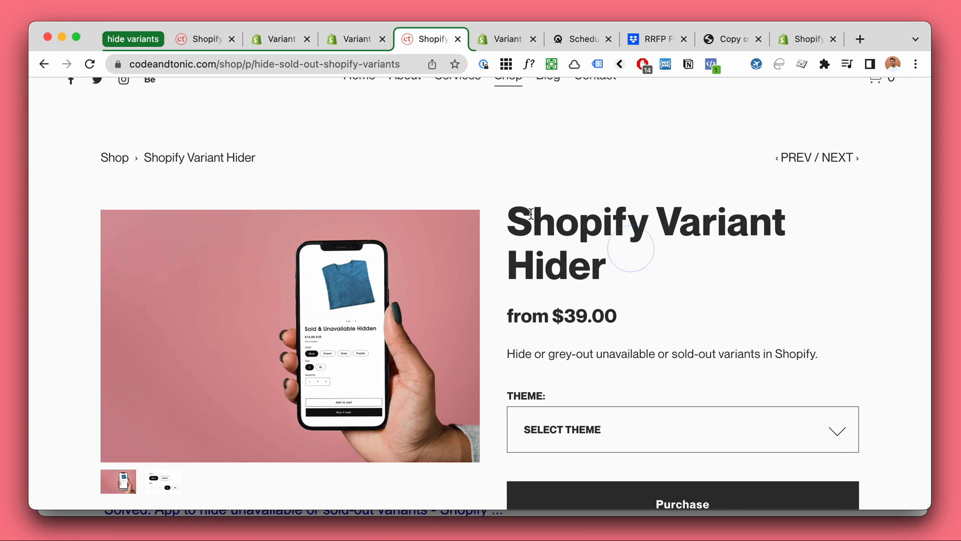
pyautogui.moveTo(642, 260)
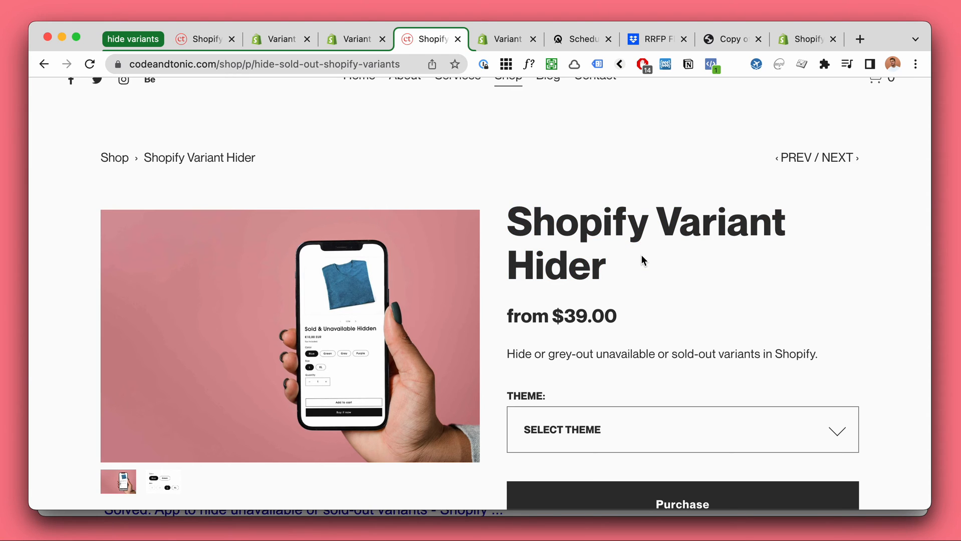
# Browse the Variant Hider page and its Select Theme choices, then return to the theme editor
pyautogui.scroll(-3)
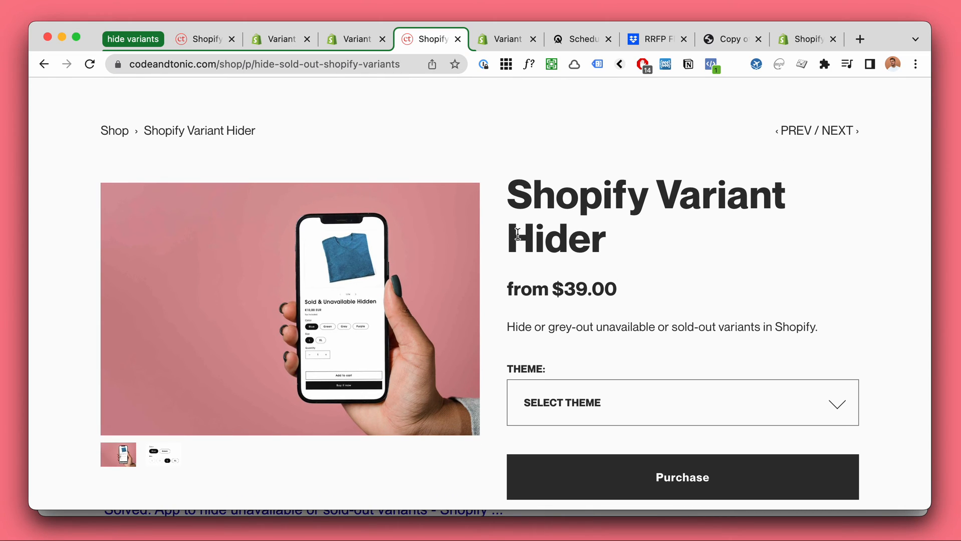
pyautogui.moveTo(622, 244)
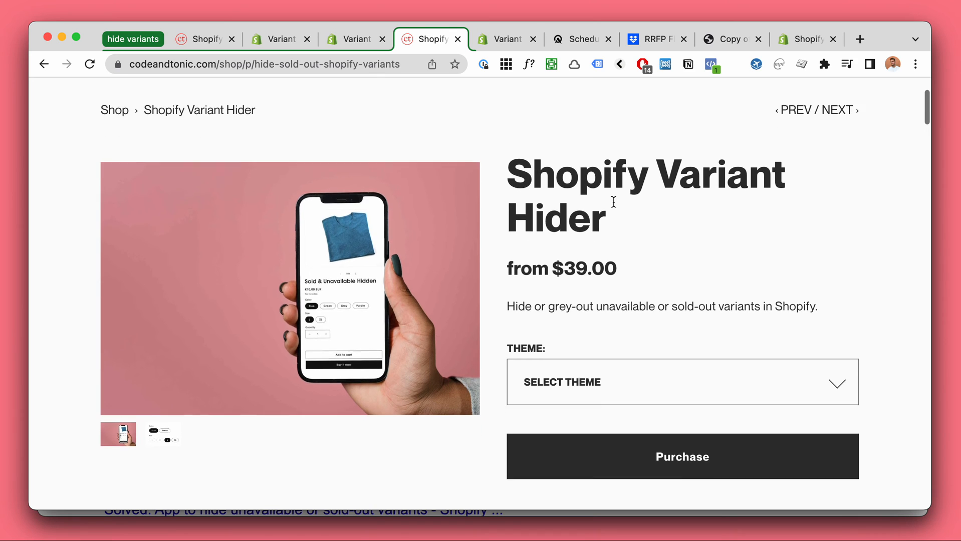
pyautogui.scroll(-3)
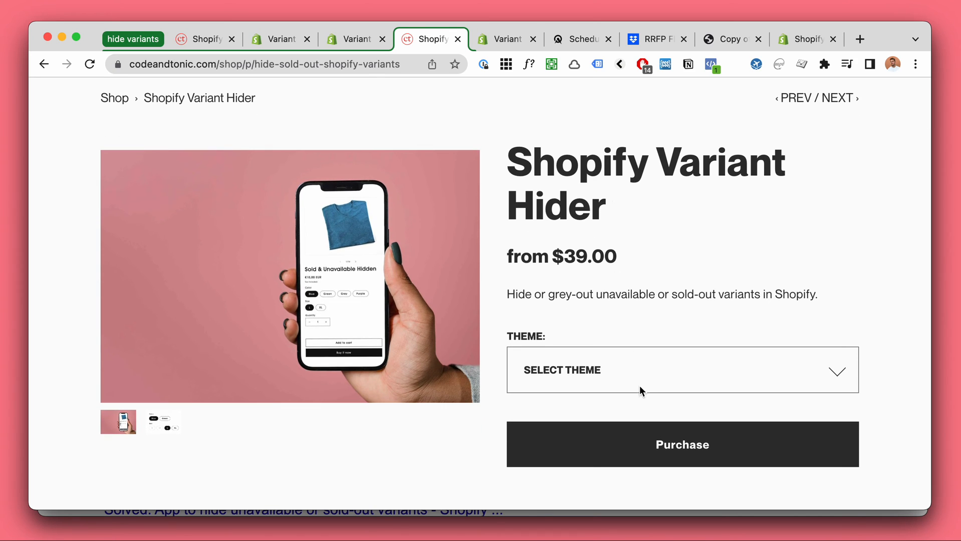
pyautogui.click(682, 370)
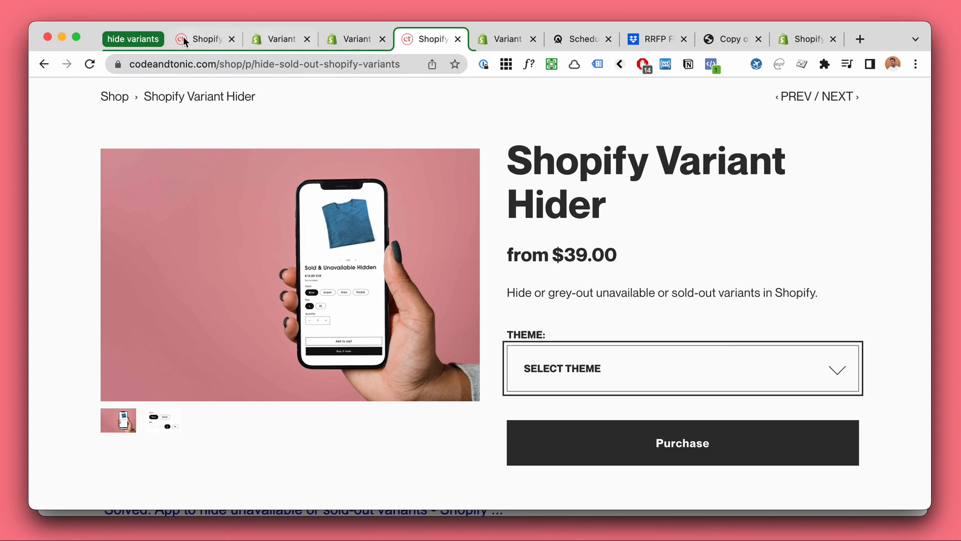
pyautogui.click(279, 39)
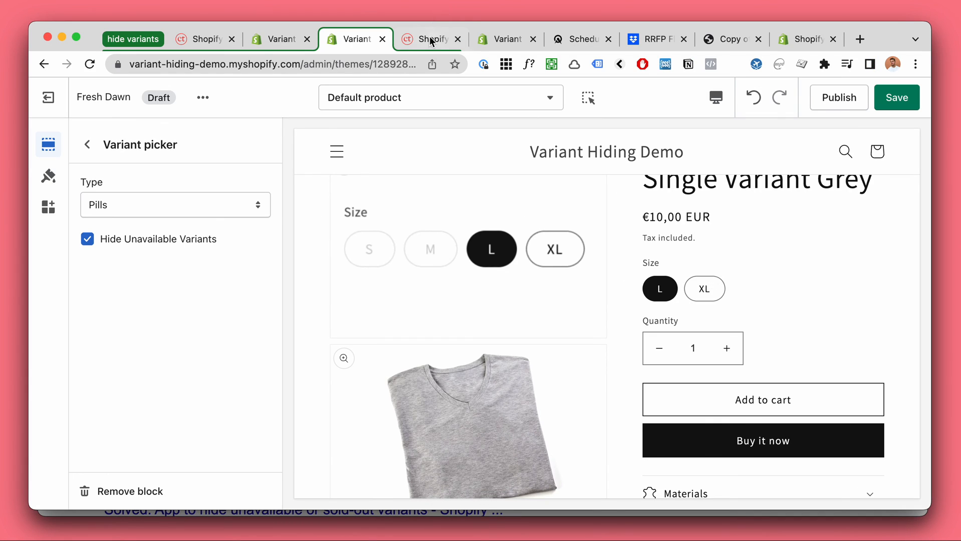
pyautogui.moveTo(605, 284)
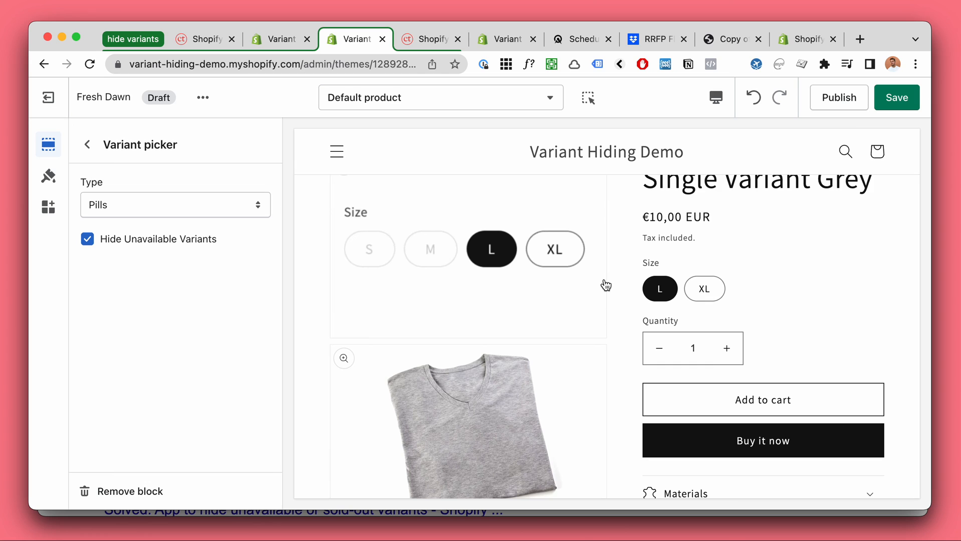
pyautogui.scroll(-3)
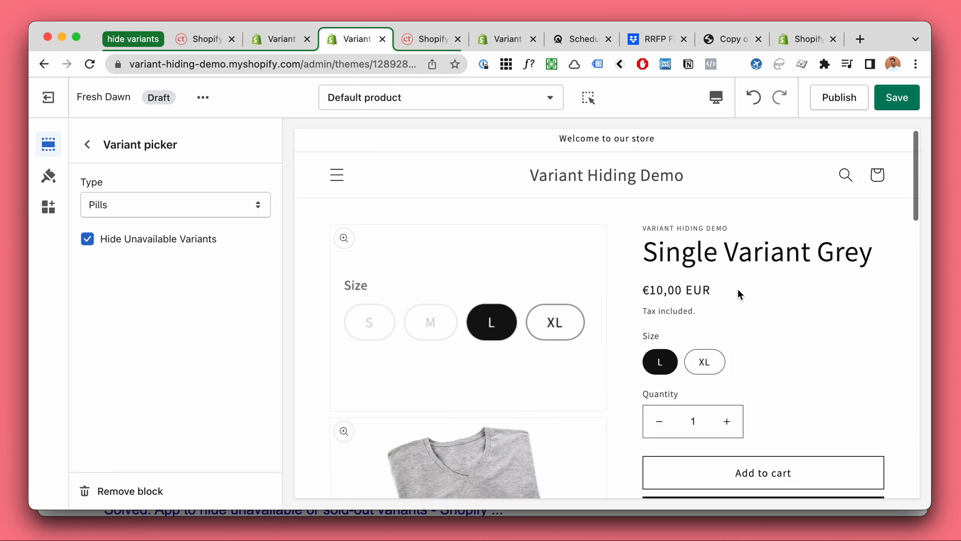